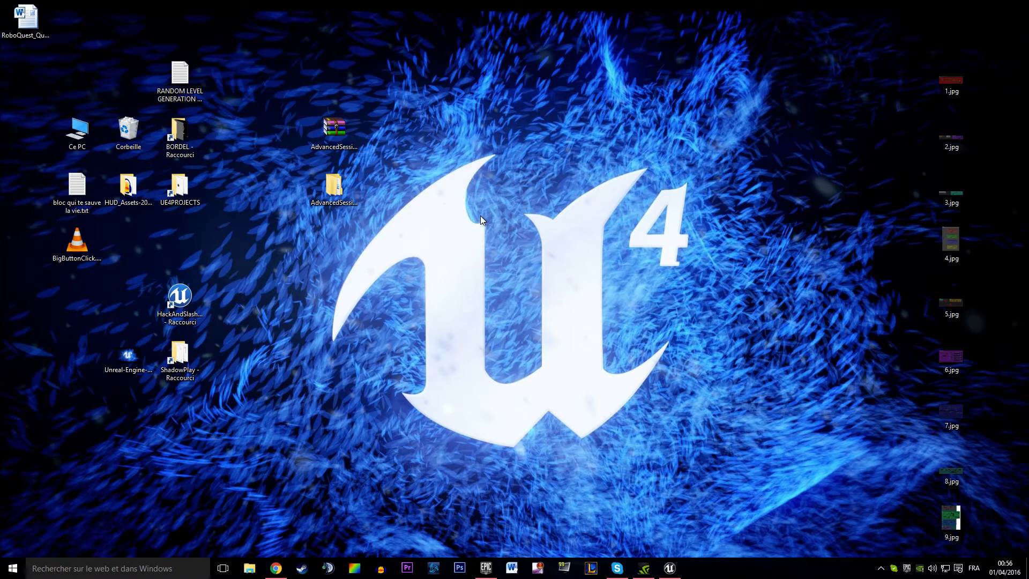
pyautogui.moveTo(537, 250)
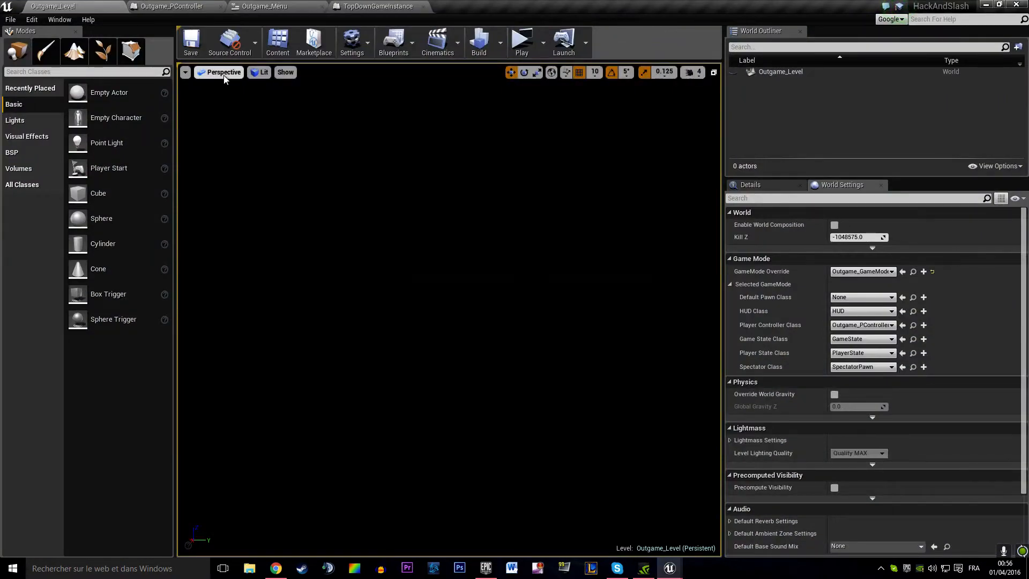
pyautogui.moveTo(231, 76)
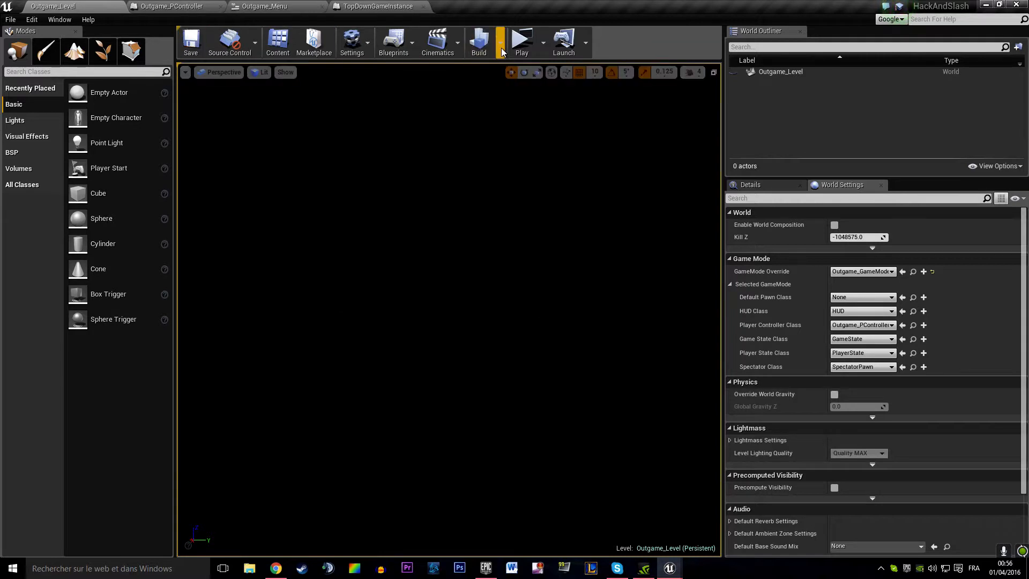
# Step: Preview Outgame_Level's main menu as server and client, then stop the preview
pyautogui.click(521, 41)
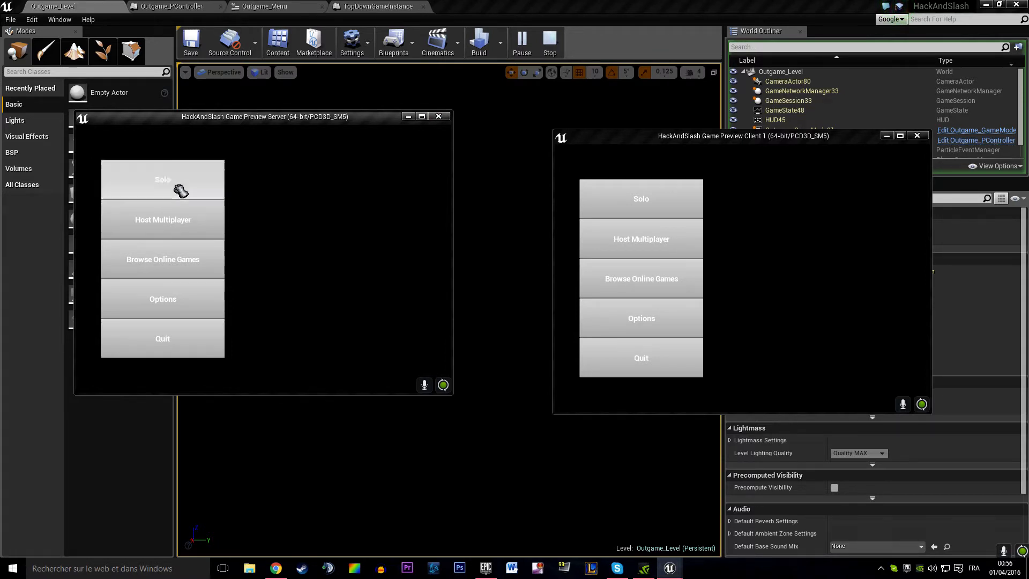
pyautogui.click(549, 41)
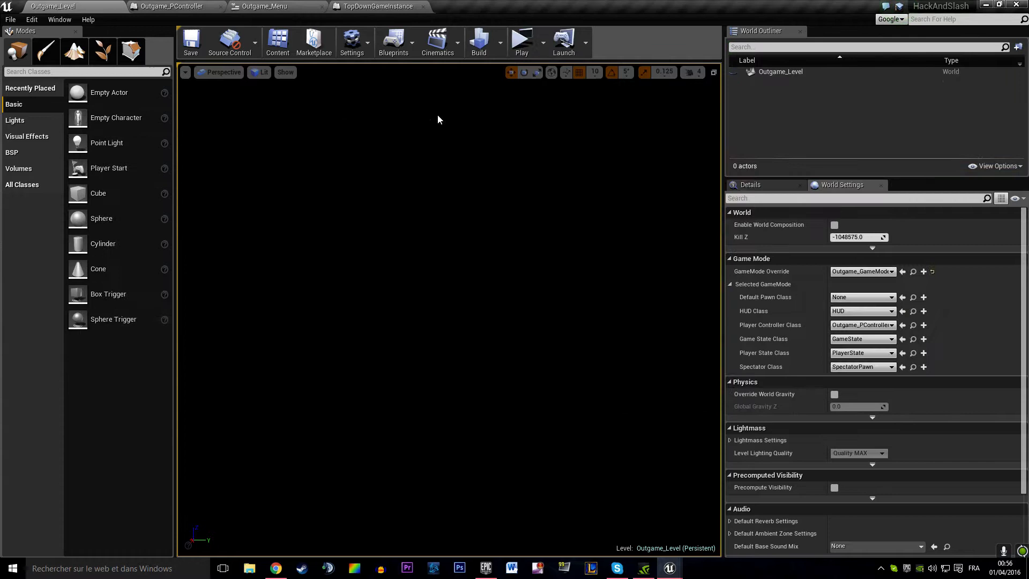
pyautogui.click(31, 20)
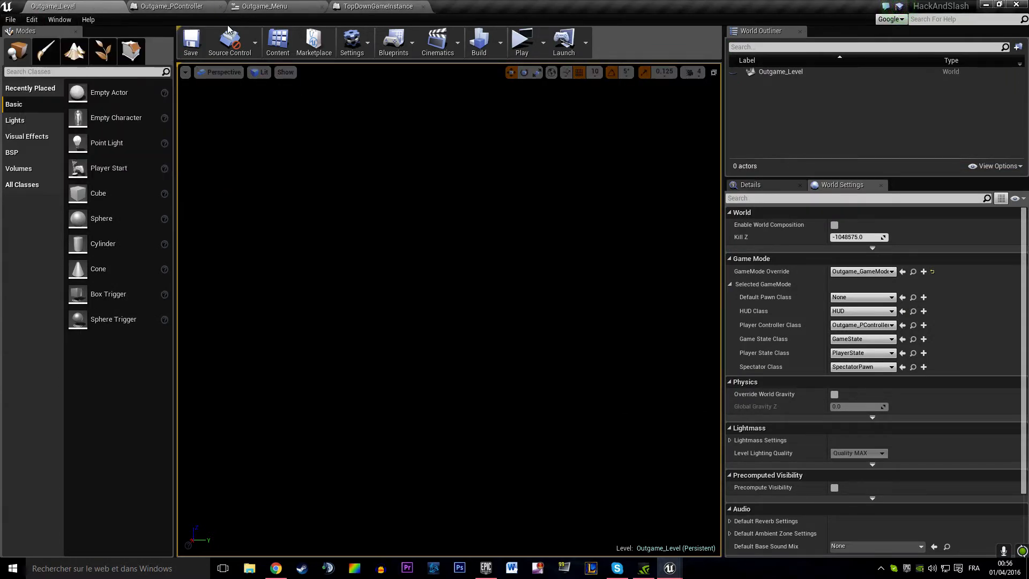
# Step: In TopDownGameInstance, add a TriggerLevelTraveling custom event with a String Level Name input
pyautogui.click(376, 6)
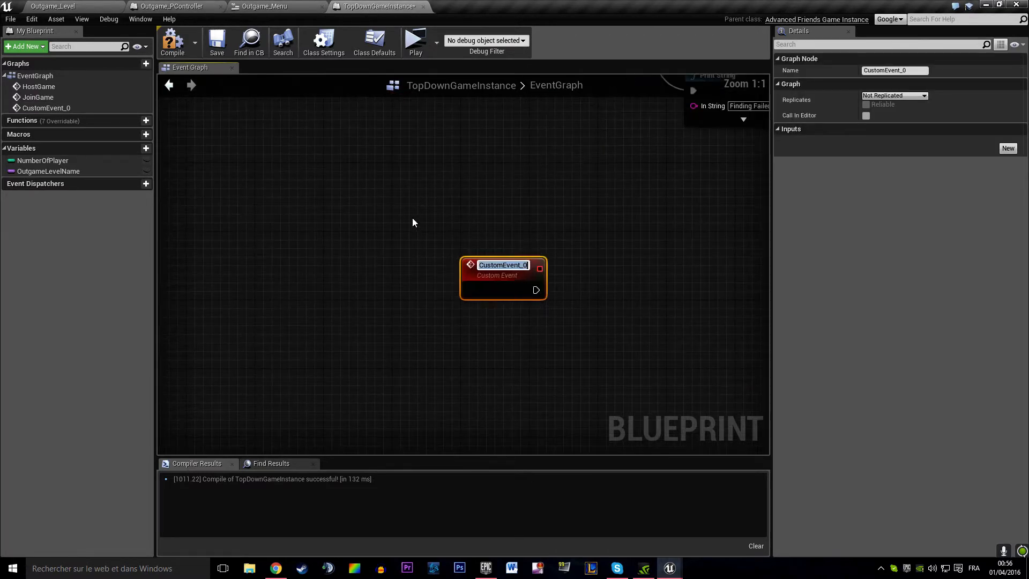
pyautogui.write('Le')
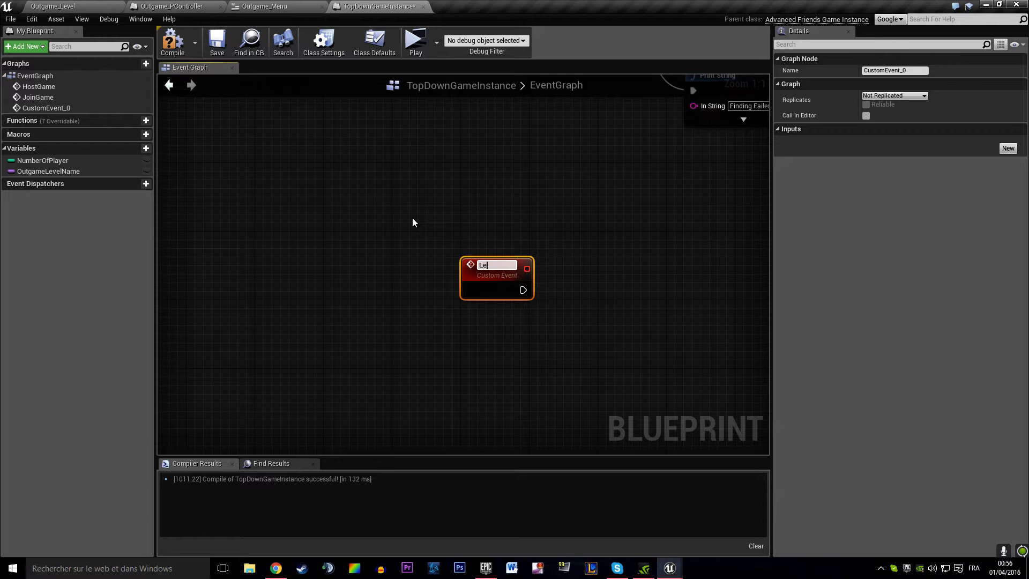
pyautogui.write('LevelTraveling')
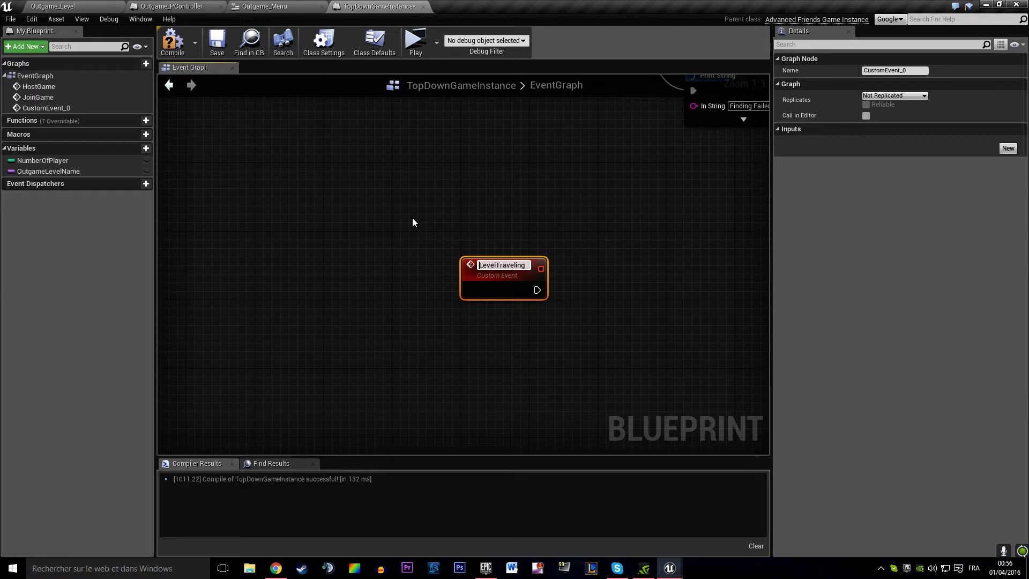
pyautogui.write('TriggerLevelTraveling')
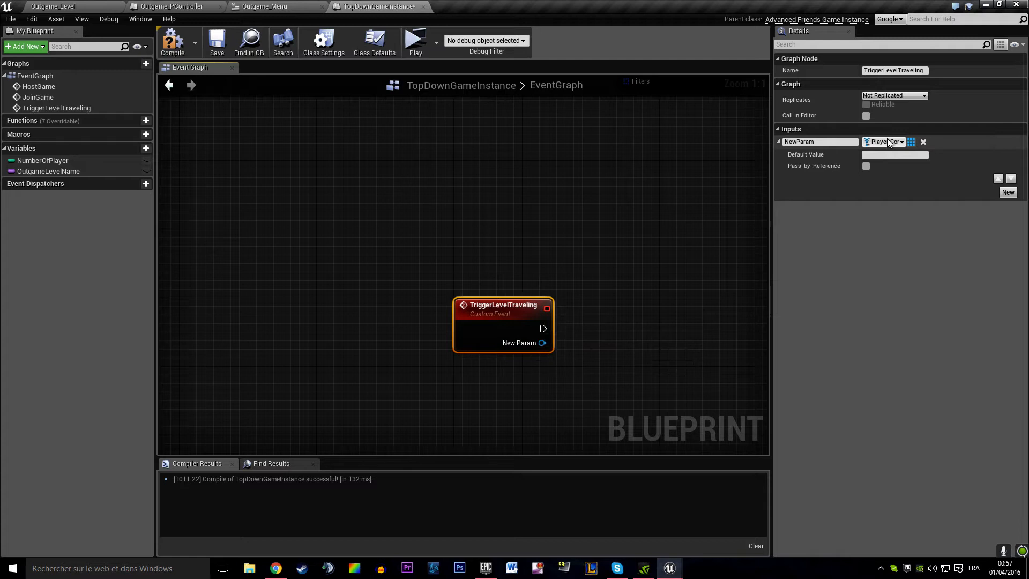
pyautogui.write('name')
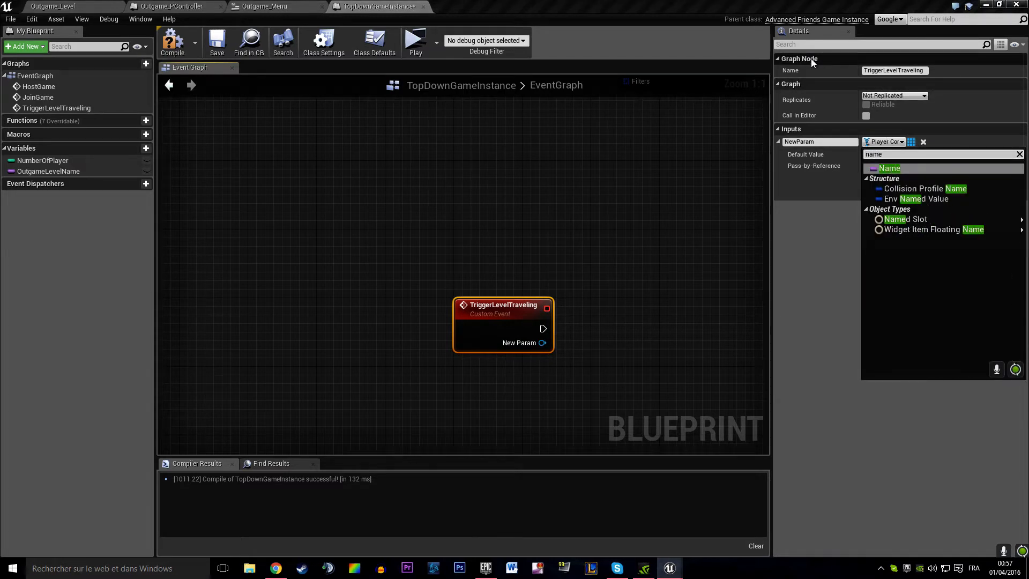
pyautogui.write('stri')
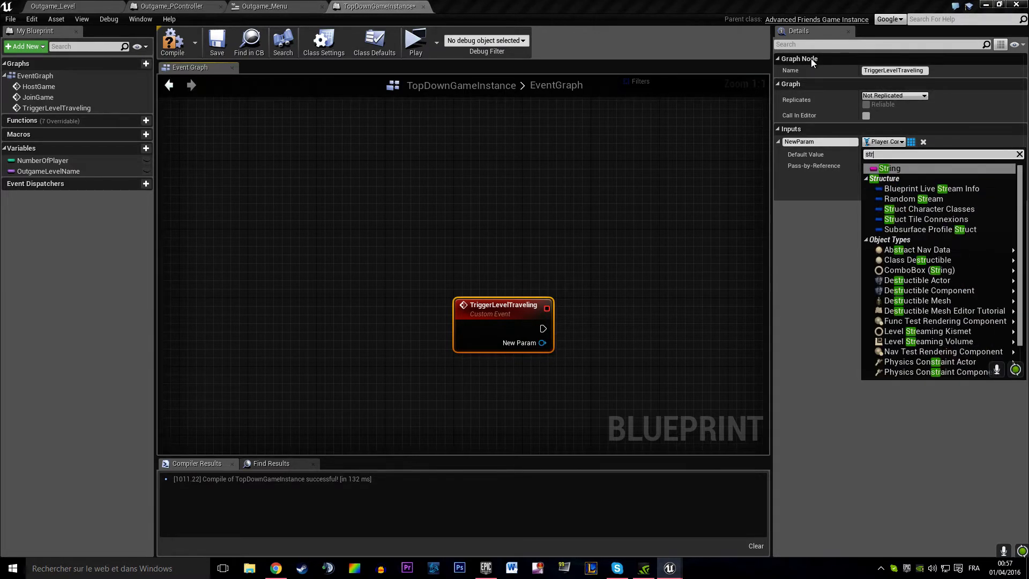
pyautogui.click(890, 168)
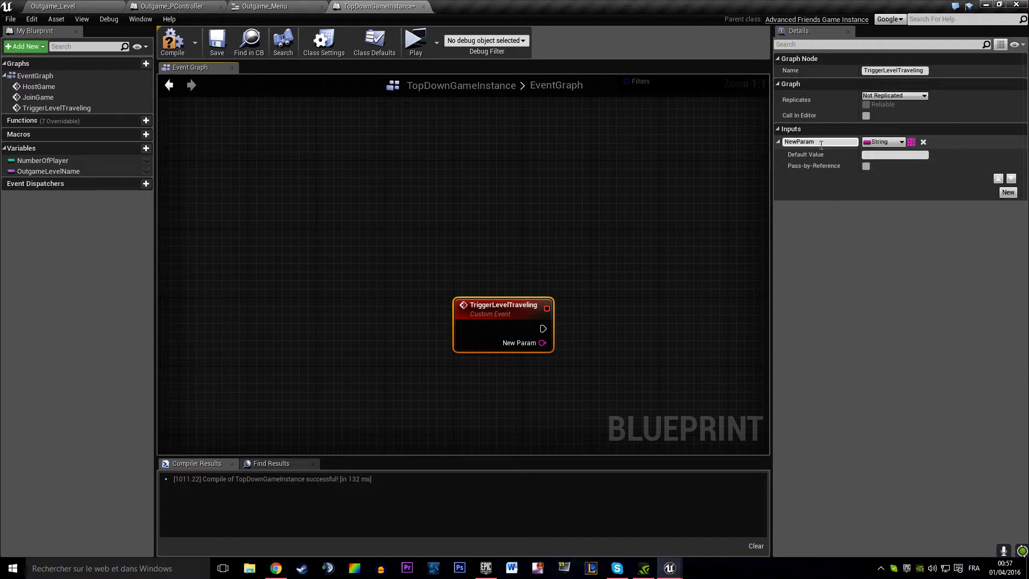
pyautogui.write('Levl')
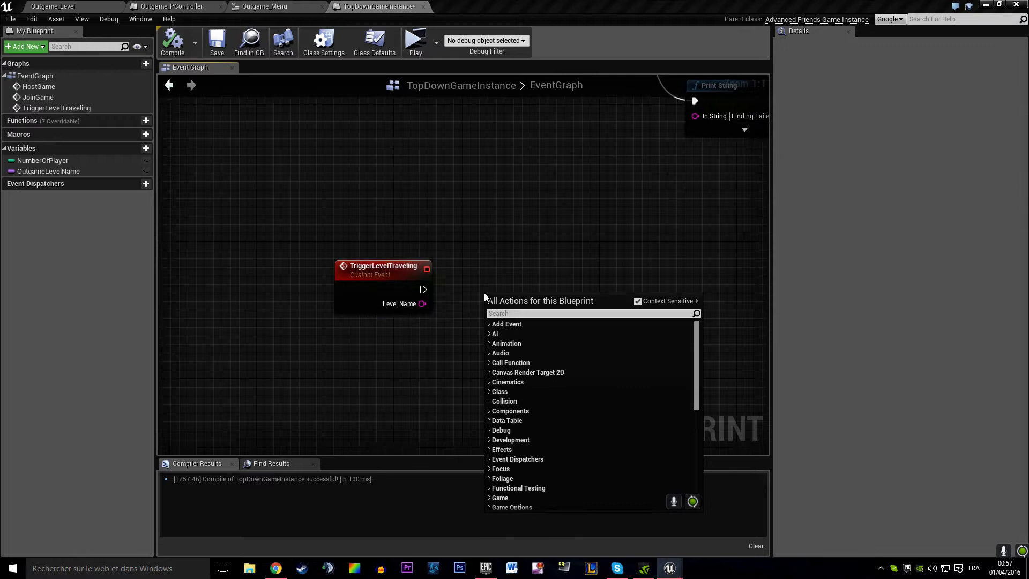
# Step: Add an Execute Console Command node driven by the TriggerLevelTraveling event
pyautogui.write('execute')
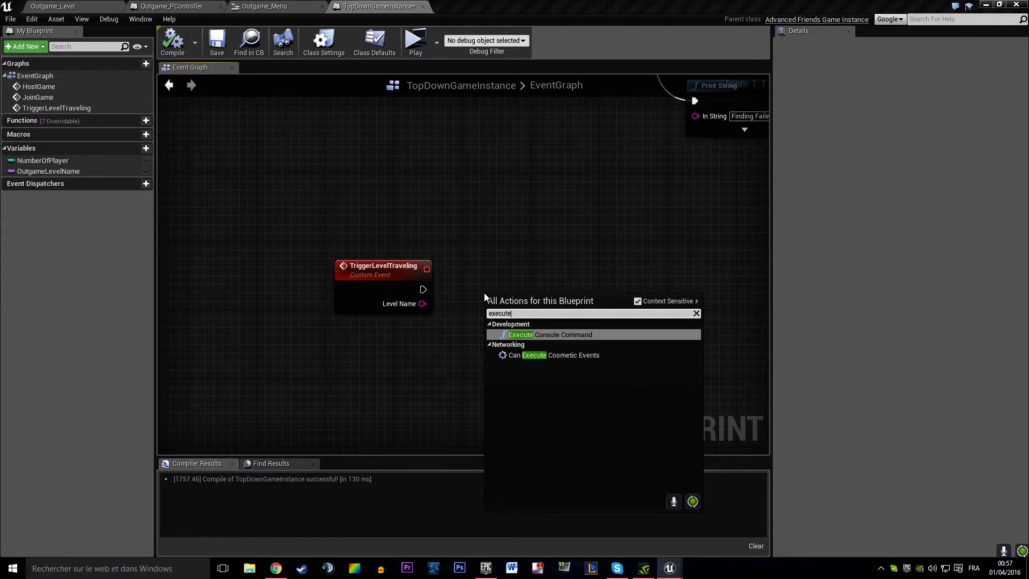
pyautogui.click(549, 334)
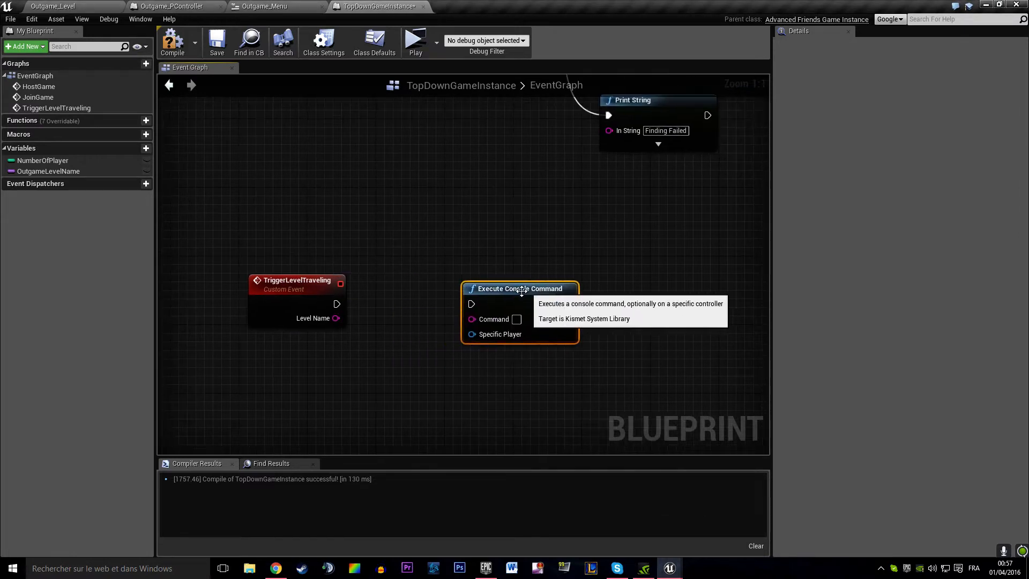
pyautogui.moveTo(336, 304); pyautogui.dragTo(471, 304)
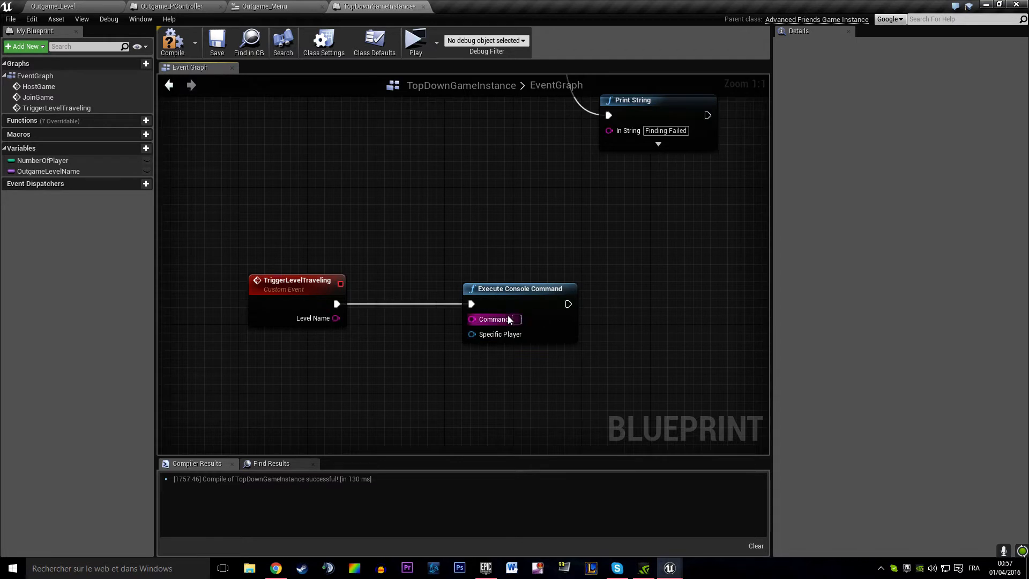
# Step: Feed the command from an Append joining 'servertravel' with Level Name
pyautogui.write('servertravel')
pyautogui.write('ap')
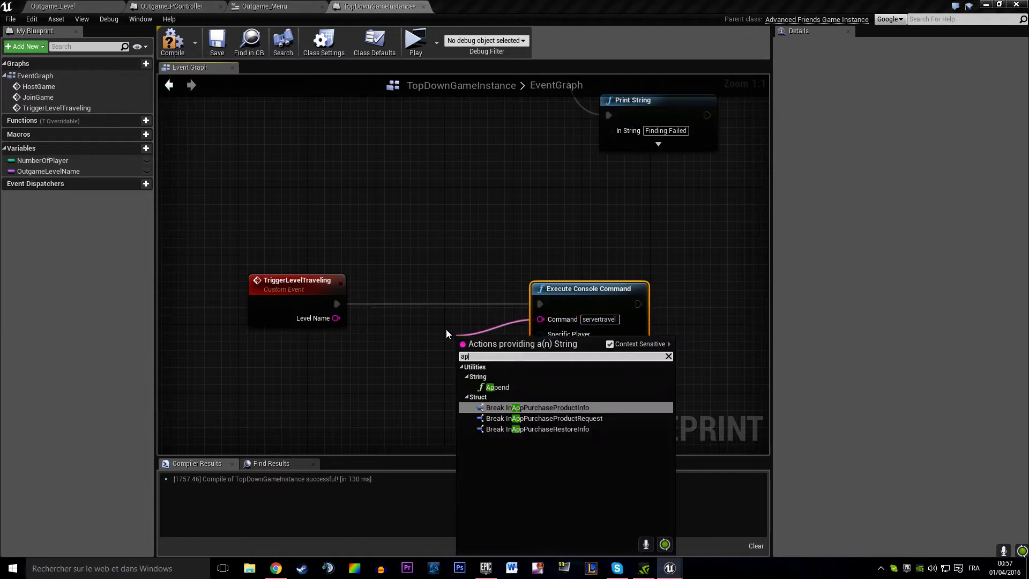
pyautogui.click(497, 386)
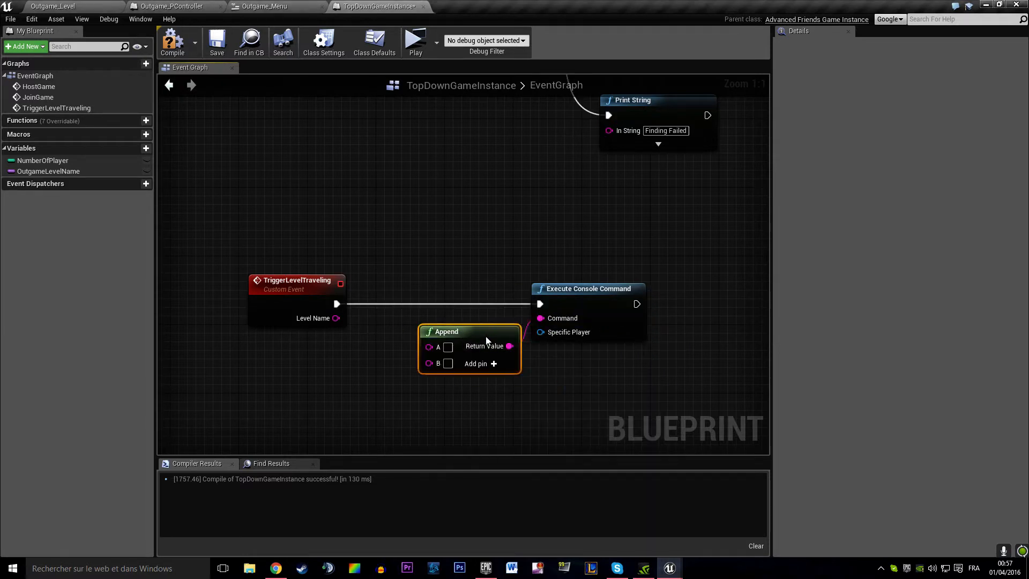
pyautogui.moveTo(336, 318); pyautogui.dragTo(424, 355)
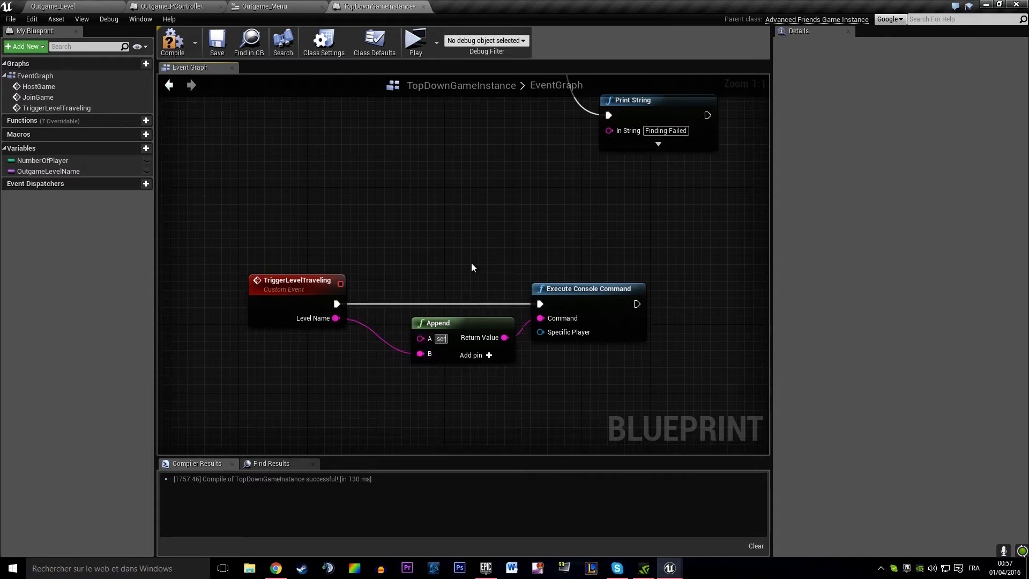
pyautogui.write('servertravel')
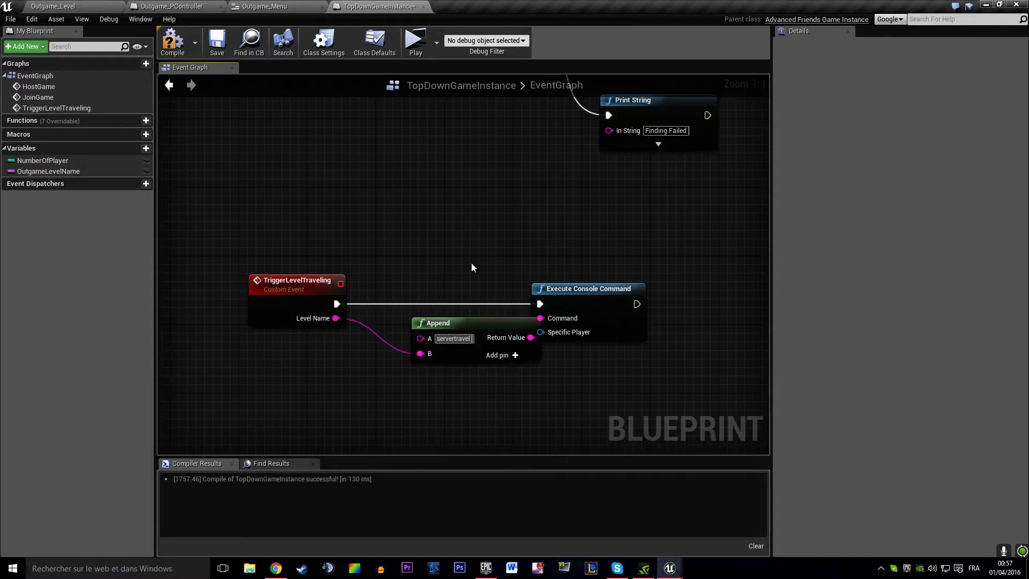
pyautogui.moveTo(450, 262)
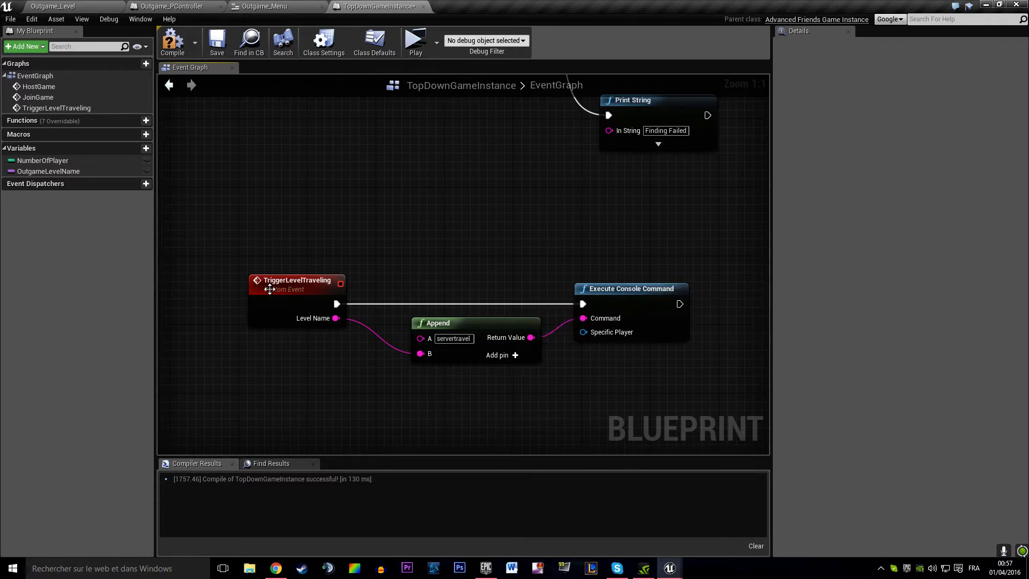
# Step: Try a Player Controller input named Host, remove it, and compile TopDownGameInstance
pyautogui.click(1008, 242)
pyautogui.write('controller')
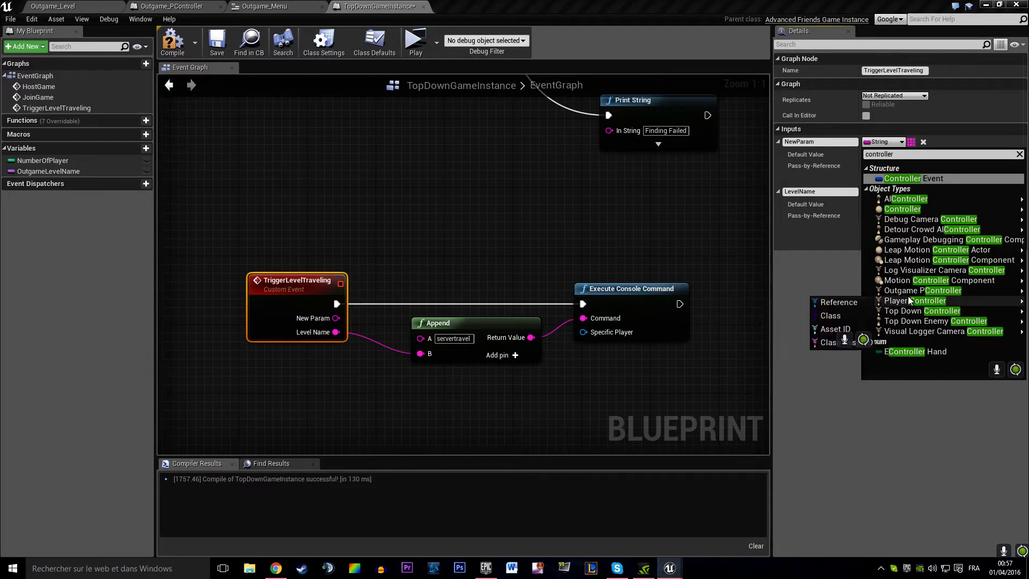
pyautogui.click(907, 301)
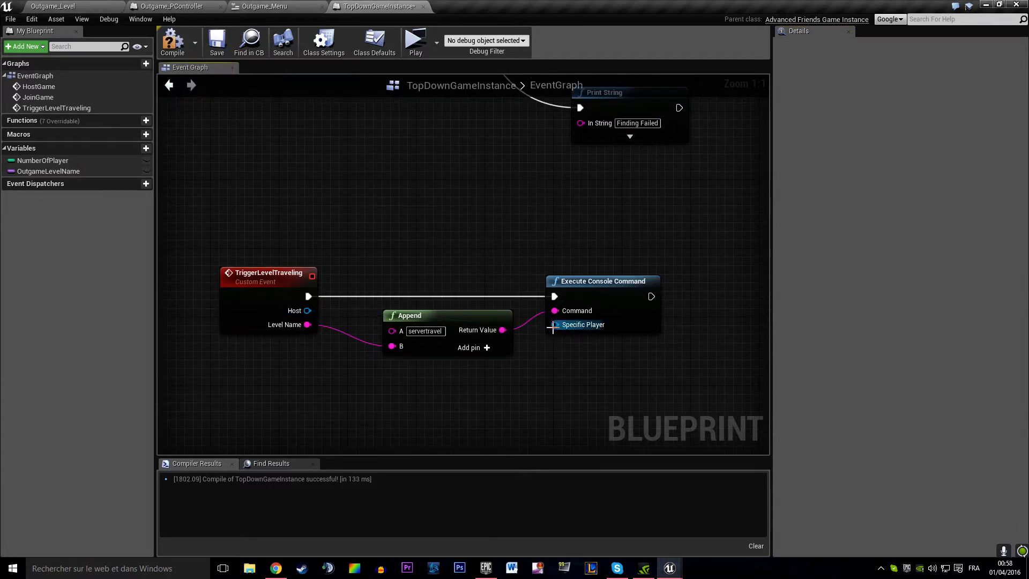
pyautogui.click(267, 276)
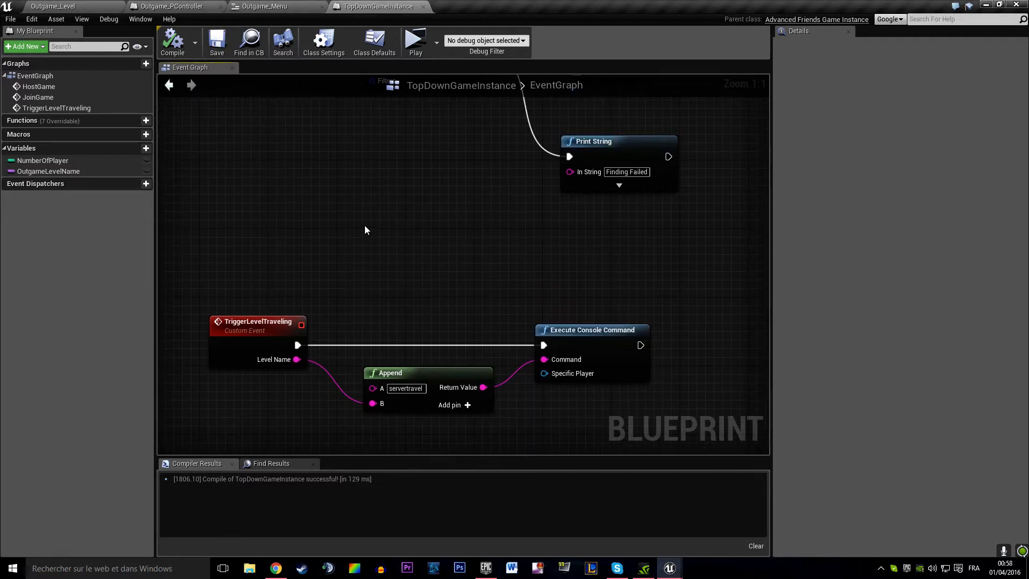
pyautogui.moveTo(283, 41)
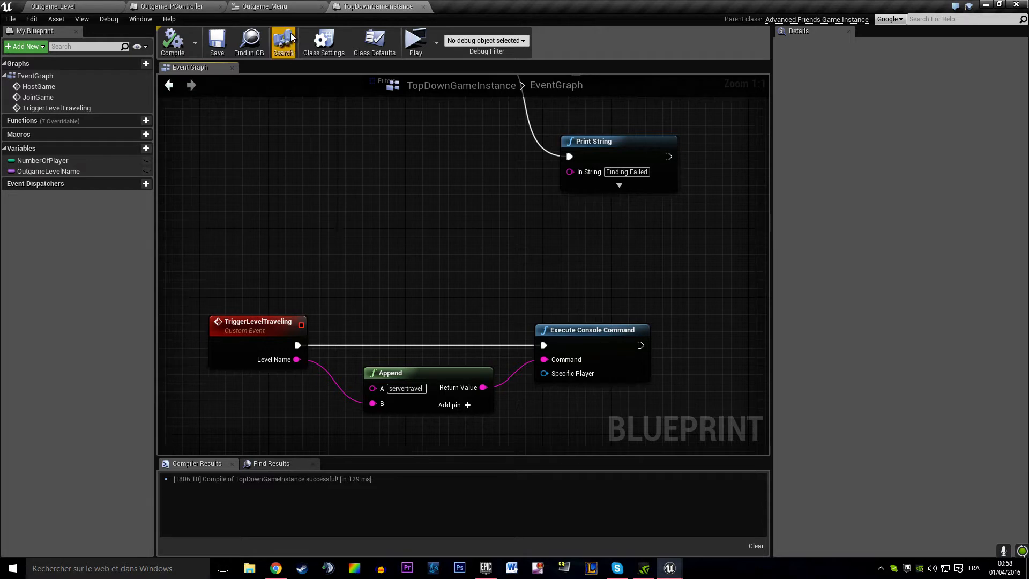
# Step: Add a Button_Solo OnClicked event in Outgame_Menu, then switch to Outgame_PController
pyautogui.click(263, 6)
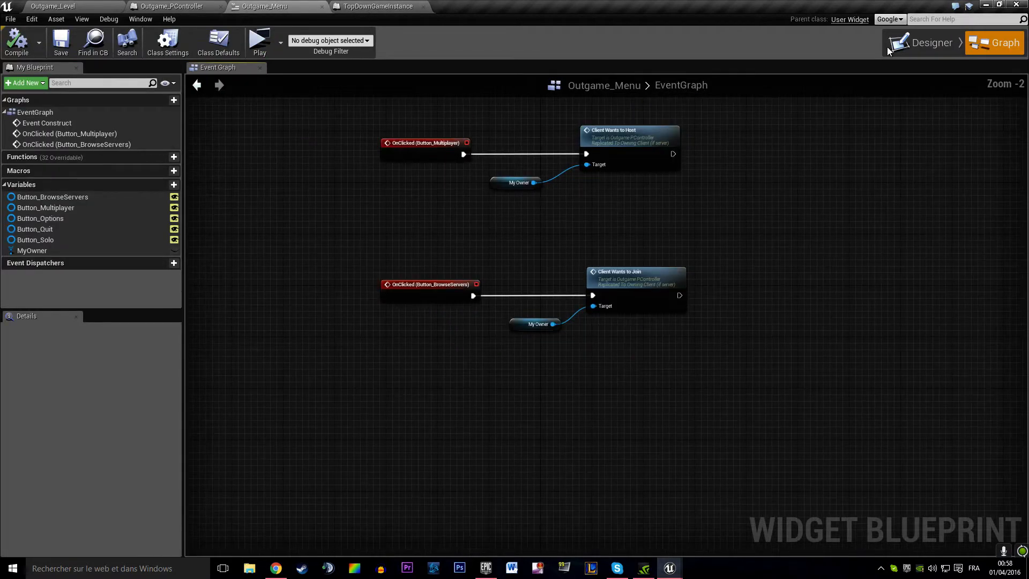
pyautogui.click(927, 43)
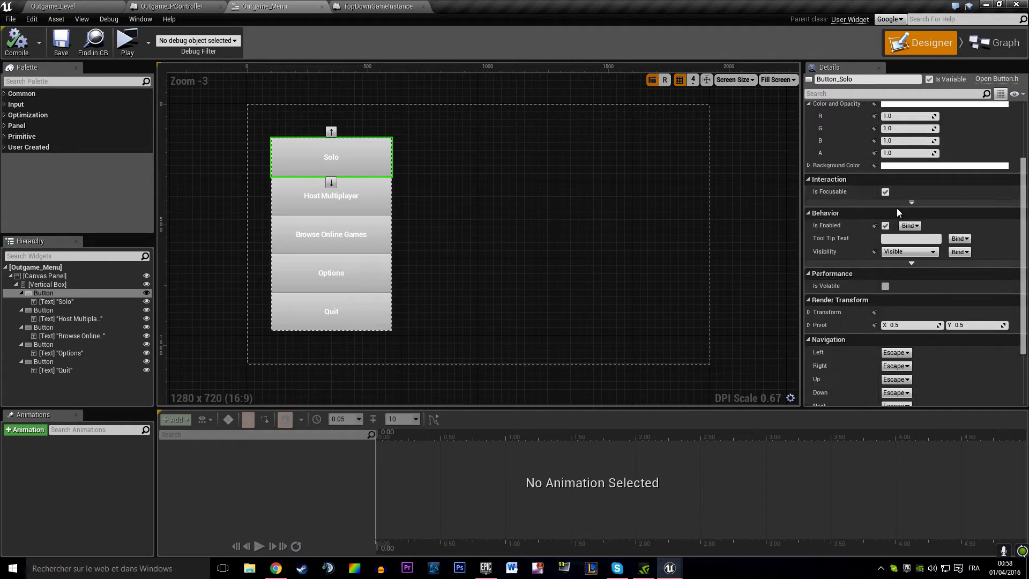
pyautogui.scroll(-3)
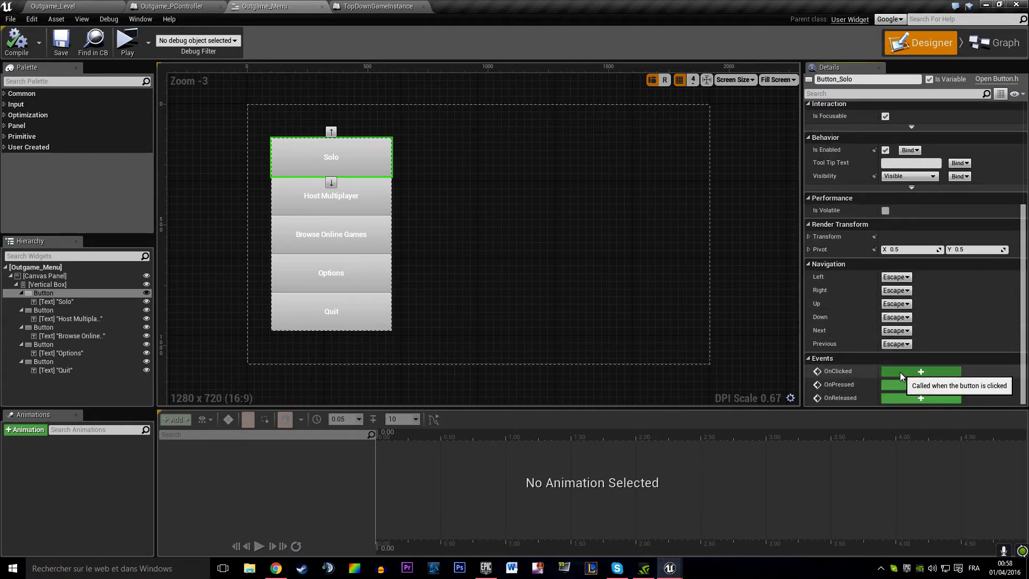
pyautogui.click(993, 42)
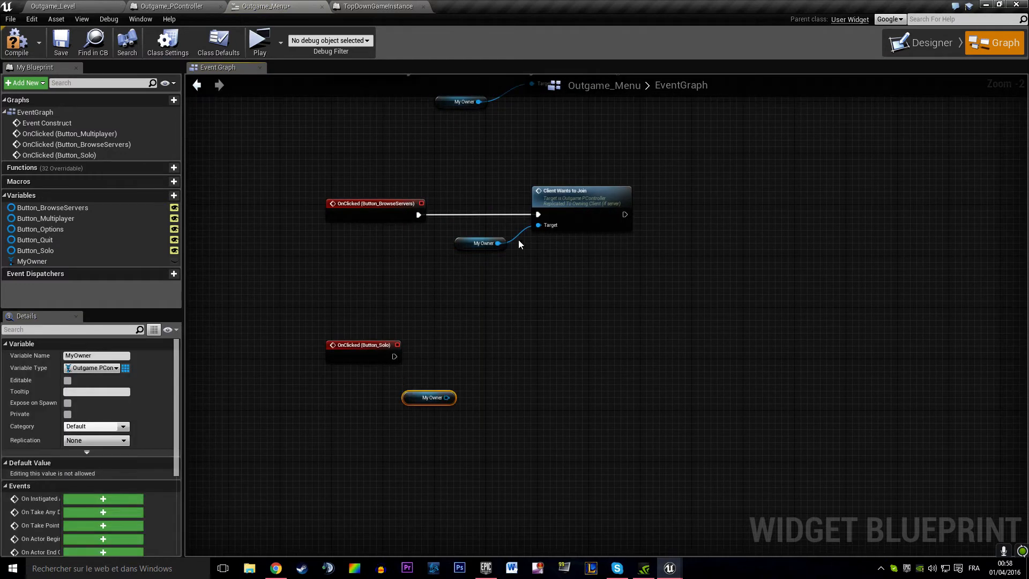
pyautogui.click(172, 6)
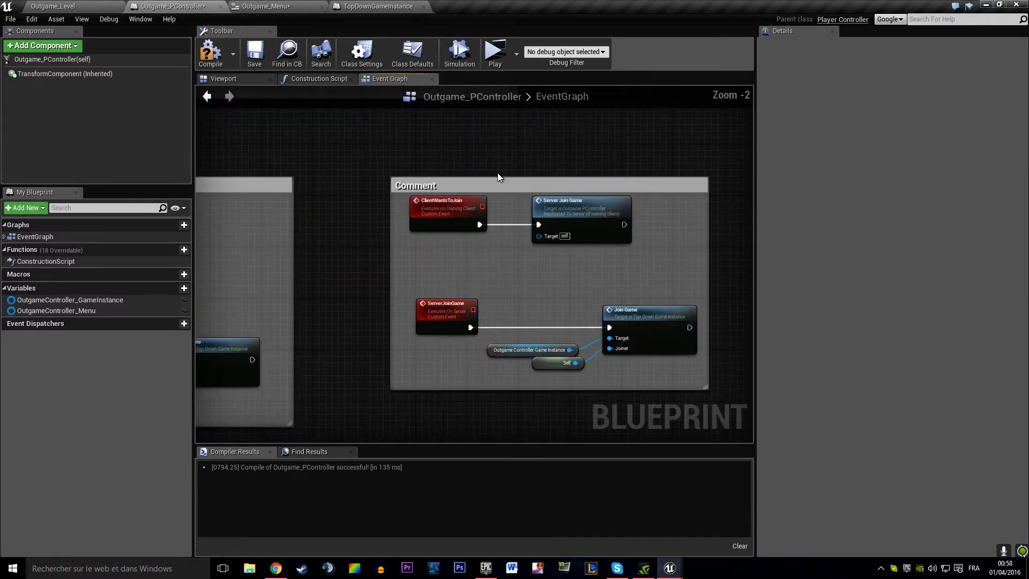
# Step: Relabel the copied join events and make ClientWantsToStartGame run on owning client
pyautogui.click(414, 185)
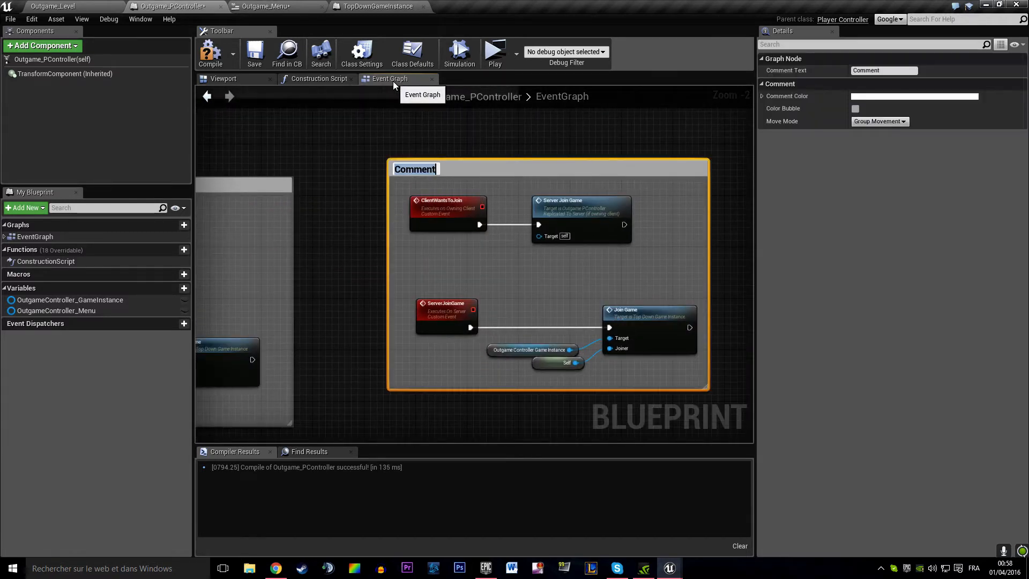
pyautogui.write('joining logic')
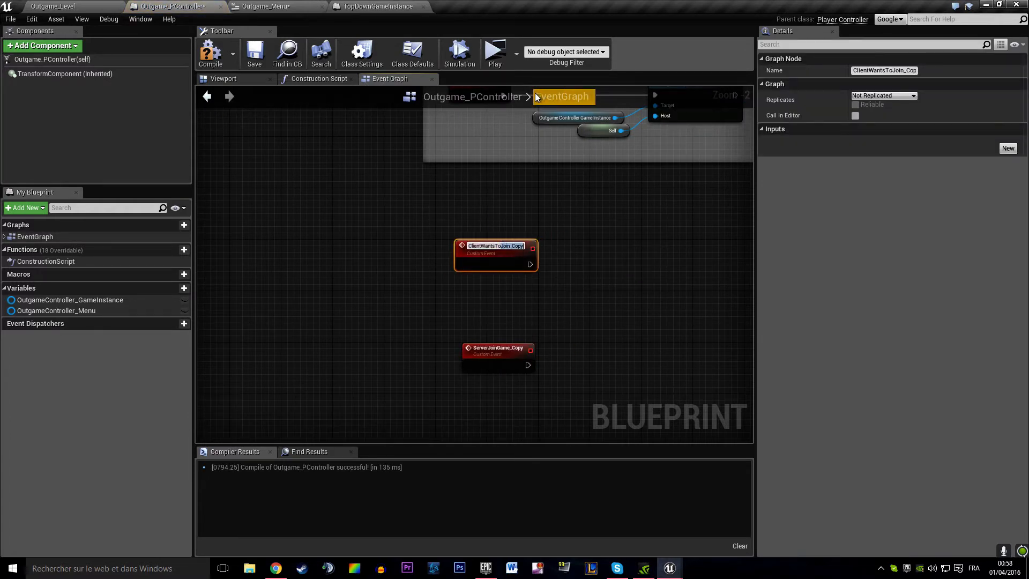
pyautogui.write('ClientWantsToLevelTravel')
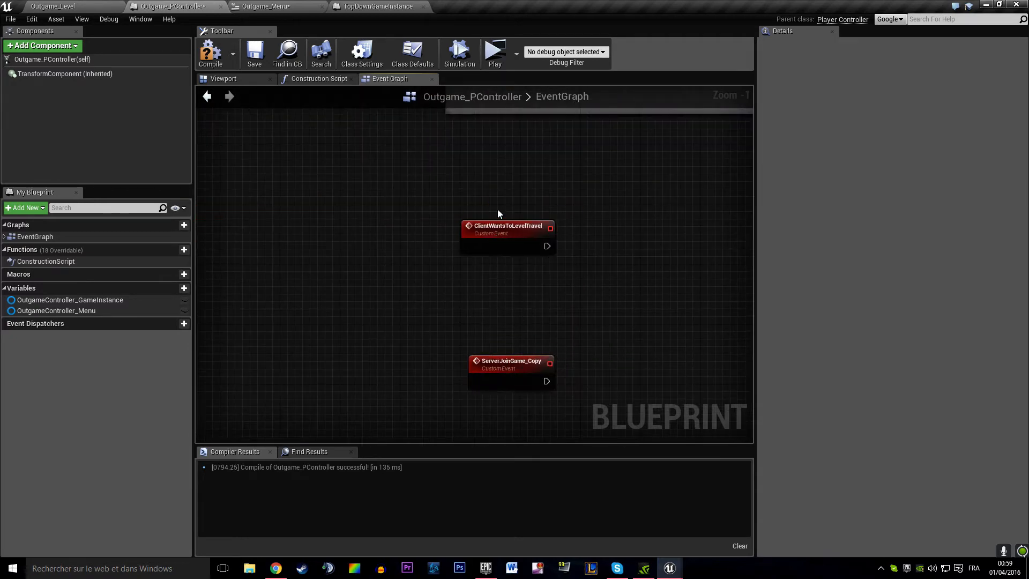
pyautogui.click(374, 6)
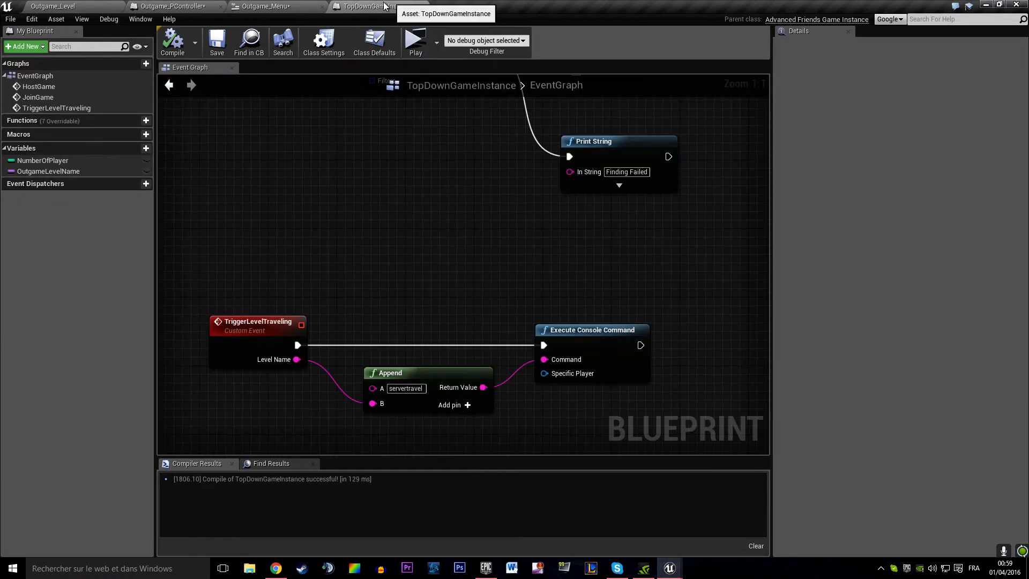
pyautogui.click(173, 5)
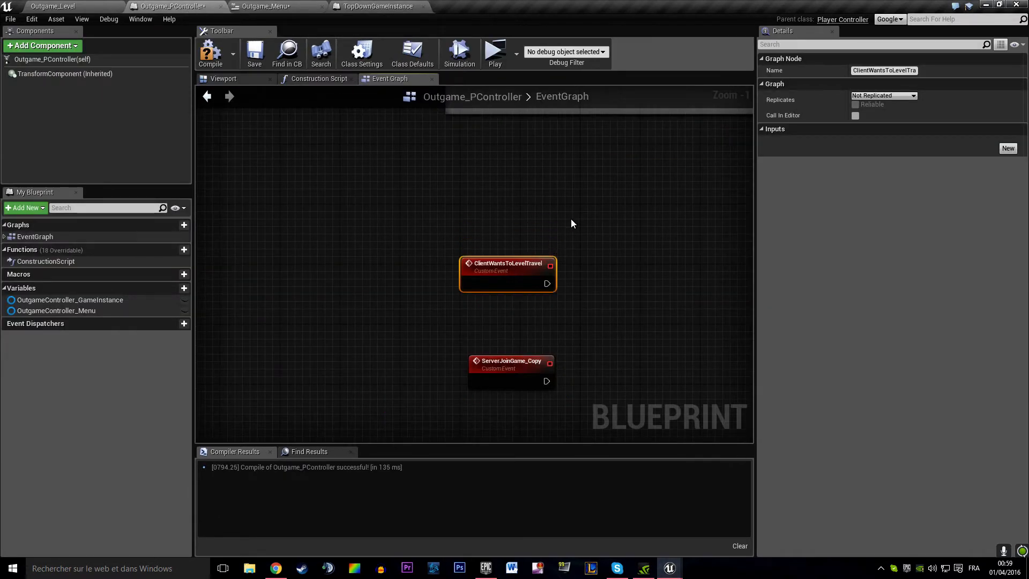
pyautogui.click(882, 96)
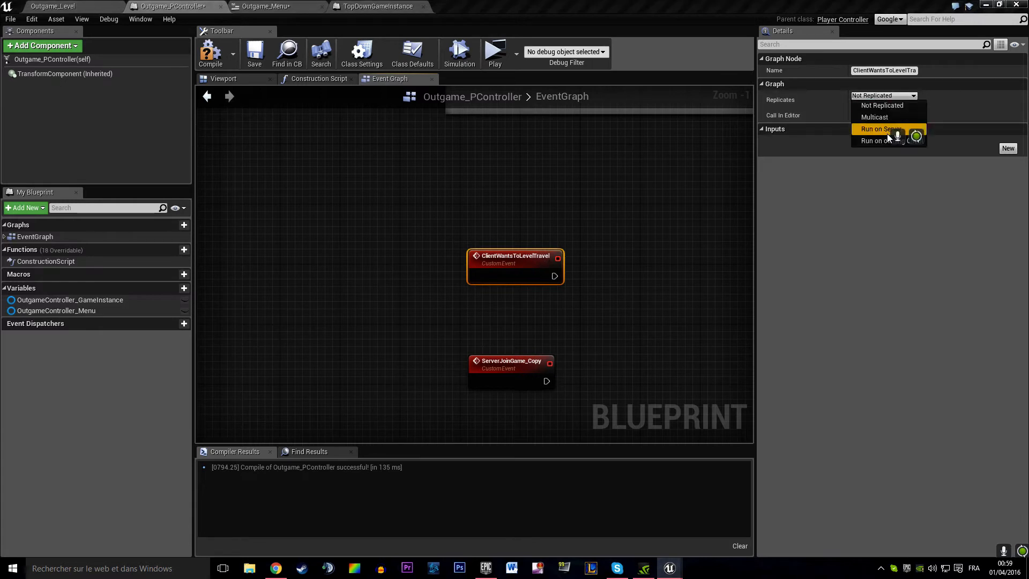
pyautogui.click(879, 140)
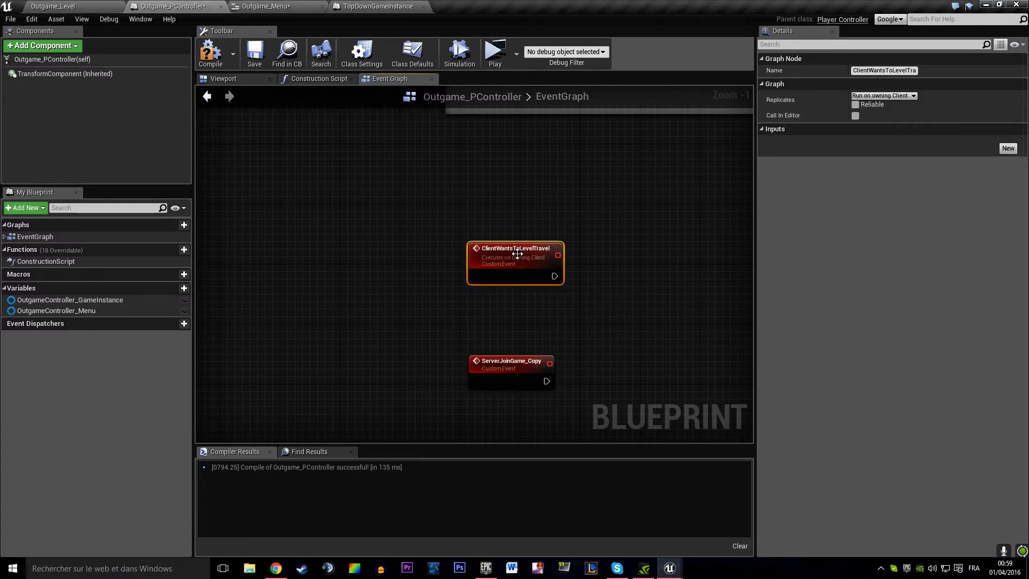
pyautogui.doubleClick(515, 248)
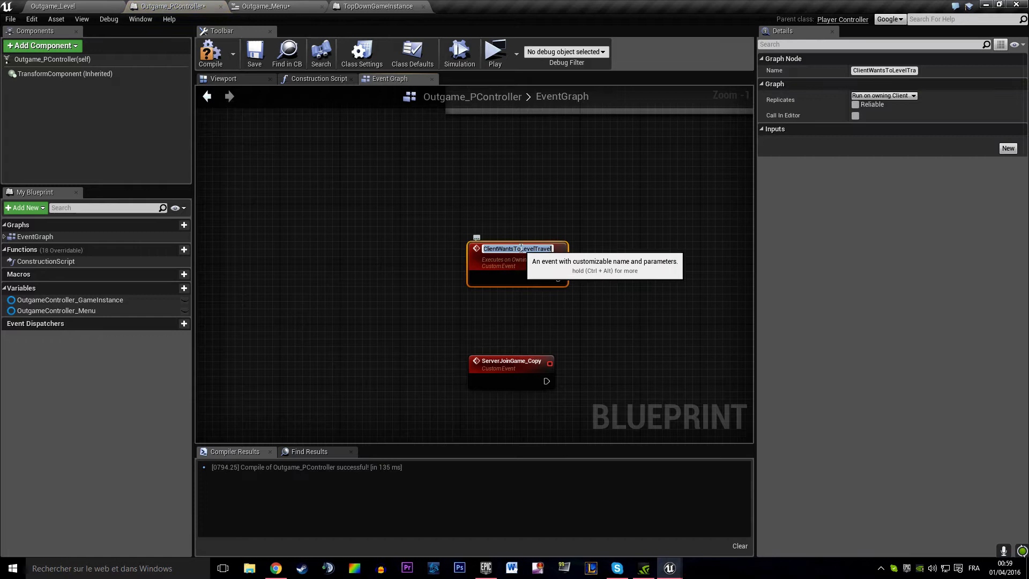
pyautogui.moveTo(598, 177)
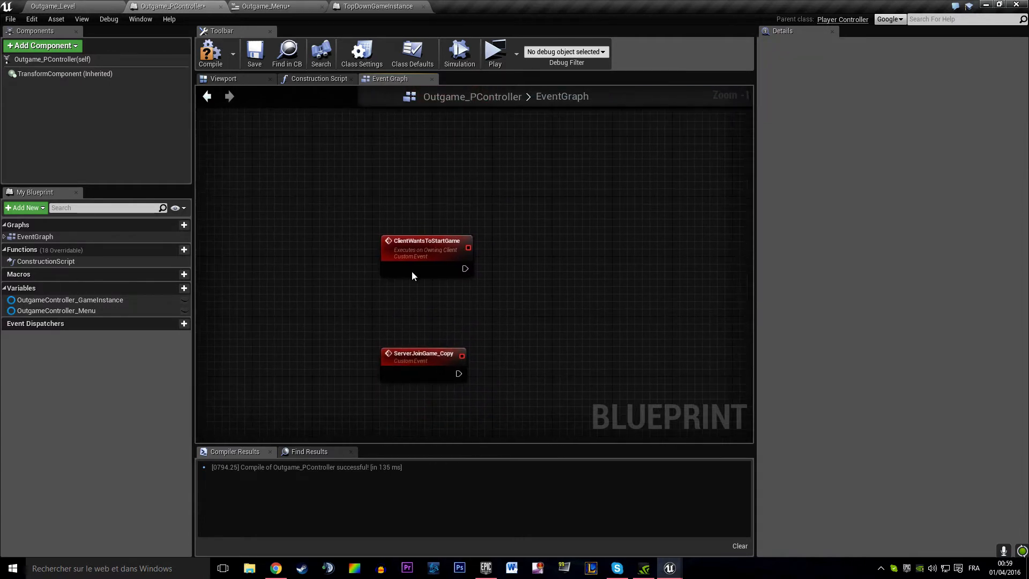
# Step: Make ServerStartGame run on server and call Trigger Level Traveling on the game instance
pyautogui.click(423, 353)
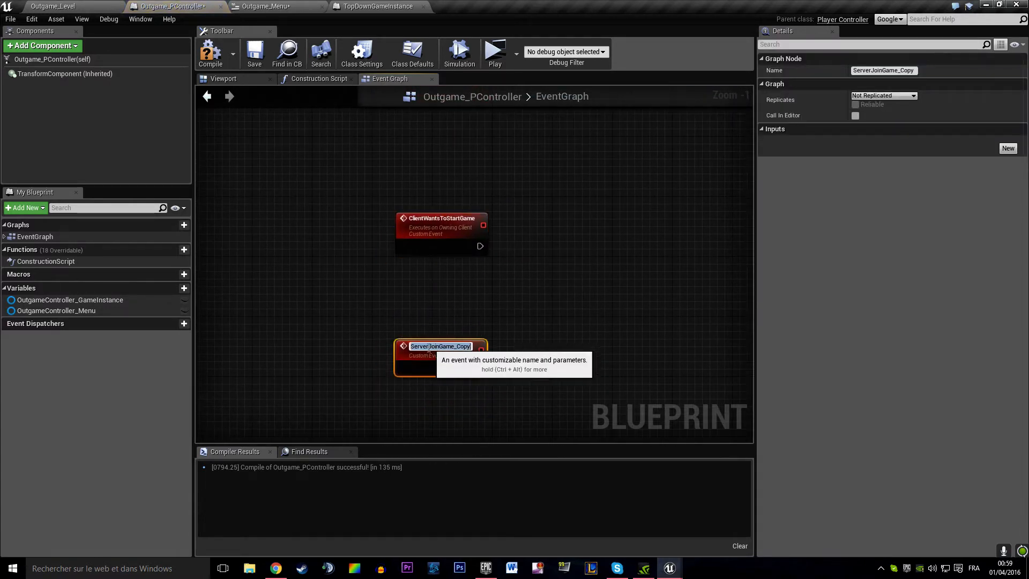
pyautogui.write('ServerC')
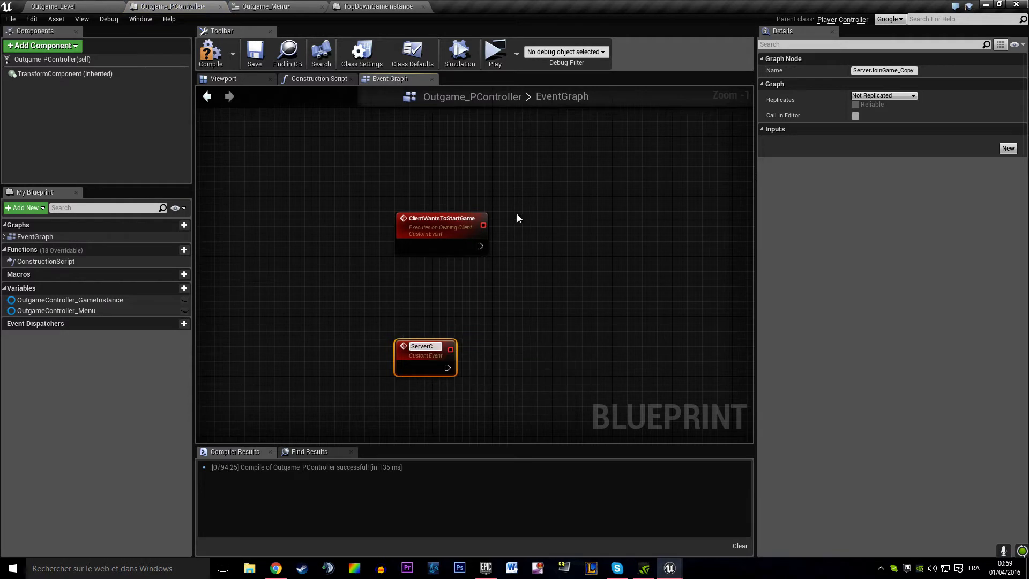
pyautogui.write('ServerStartGame')
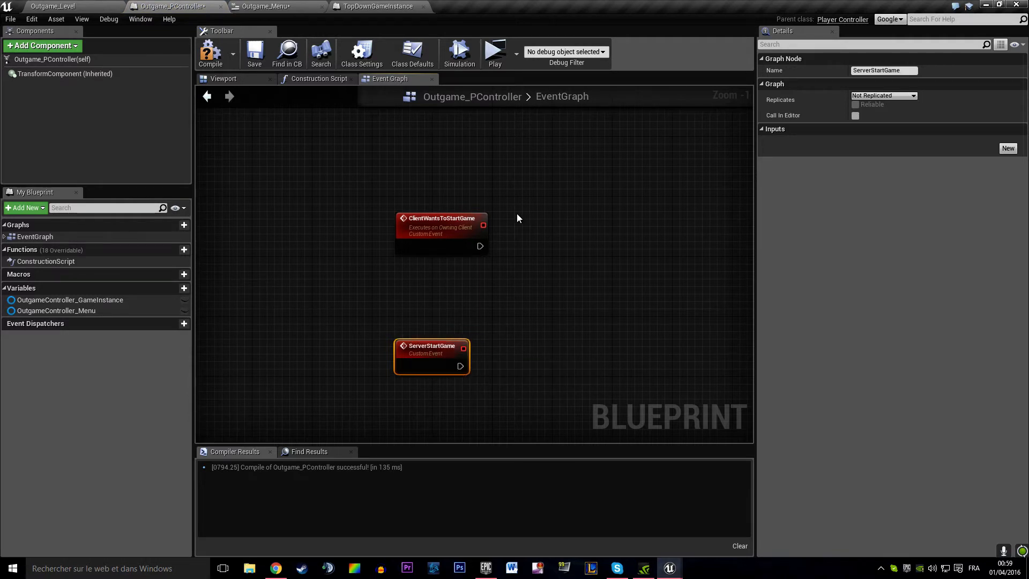
pyautogui.click(883, 95)
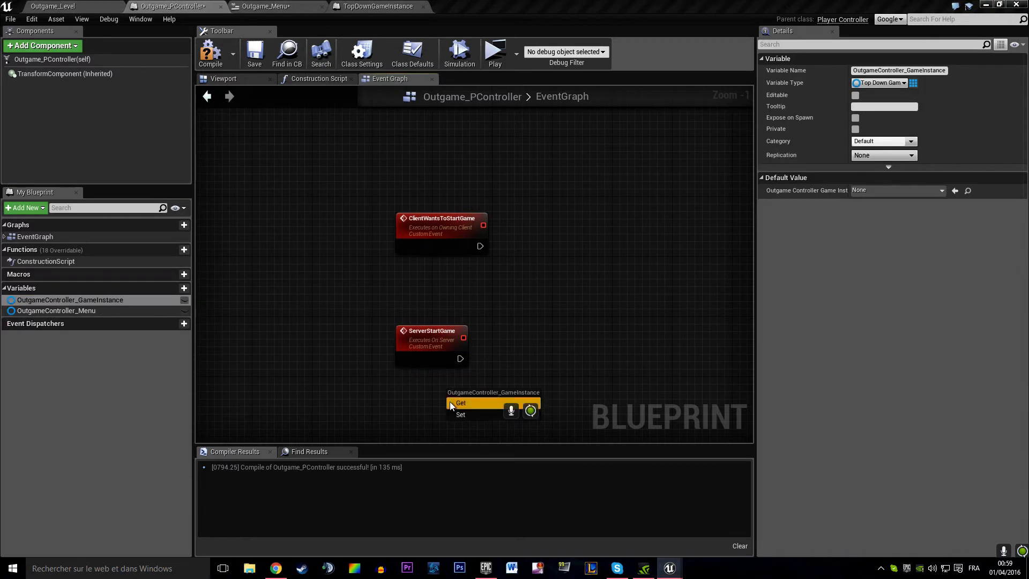
pyautogui.click(379, 6)
pyautogui.write('tr')
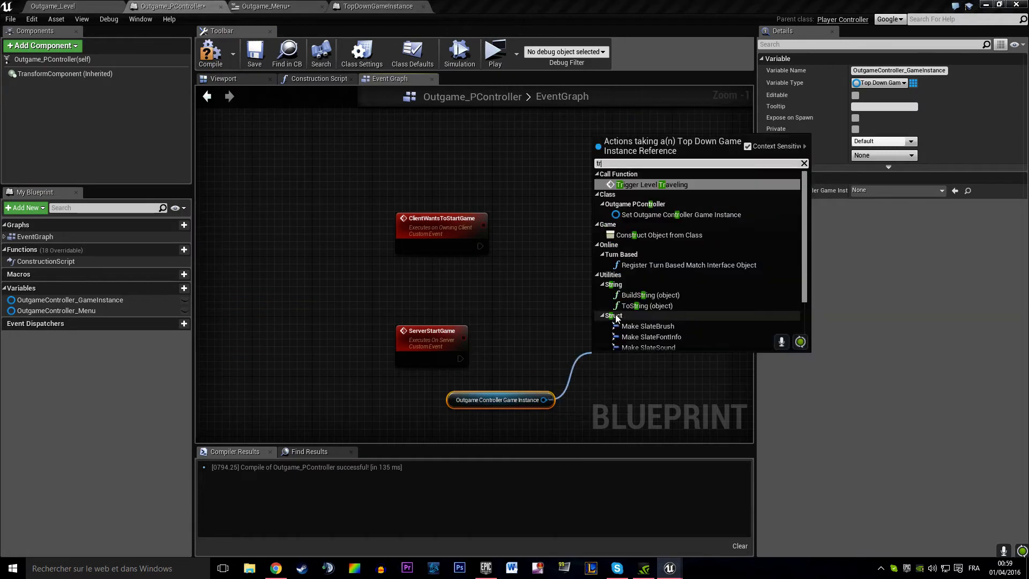
pyautogui.click(650, 184)
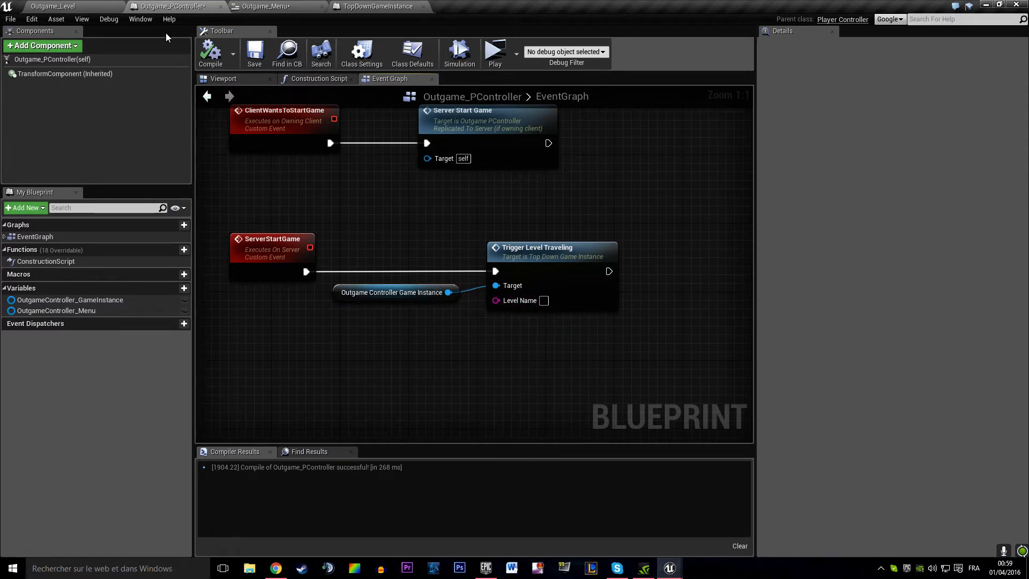
# Step: Check the four map names in TopDownBP > Maps, then return to TopDownGameInstance
pyautogui.click(52, 6)
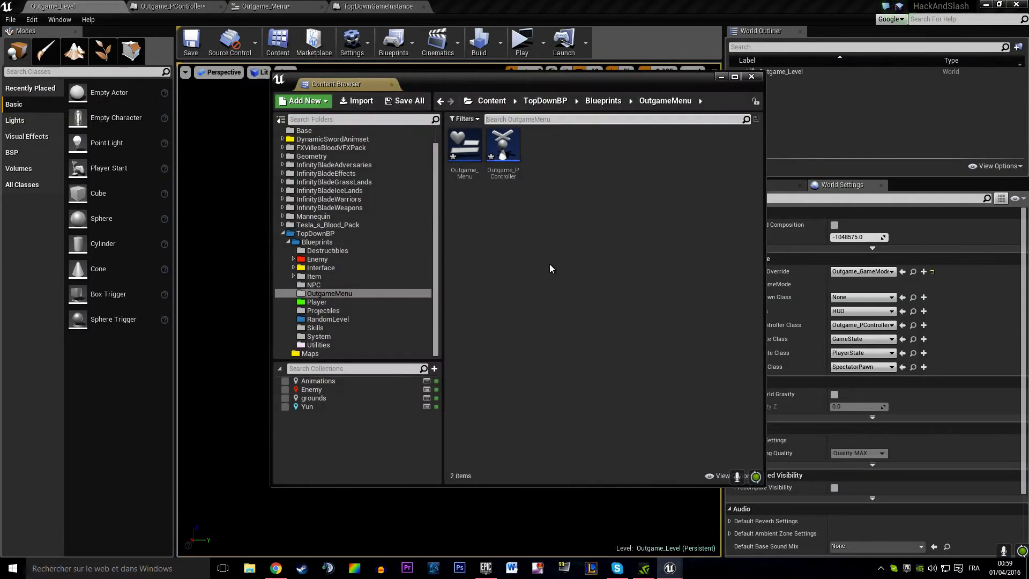
pyautogui.click(309, 353)
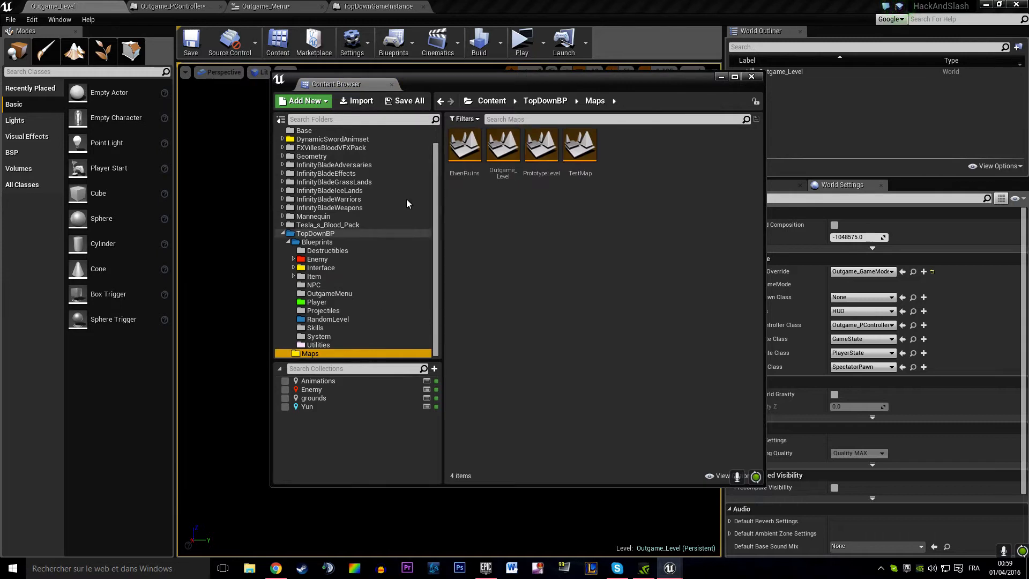
pyautogui.moveTo(503, 143)
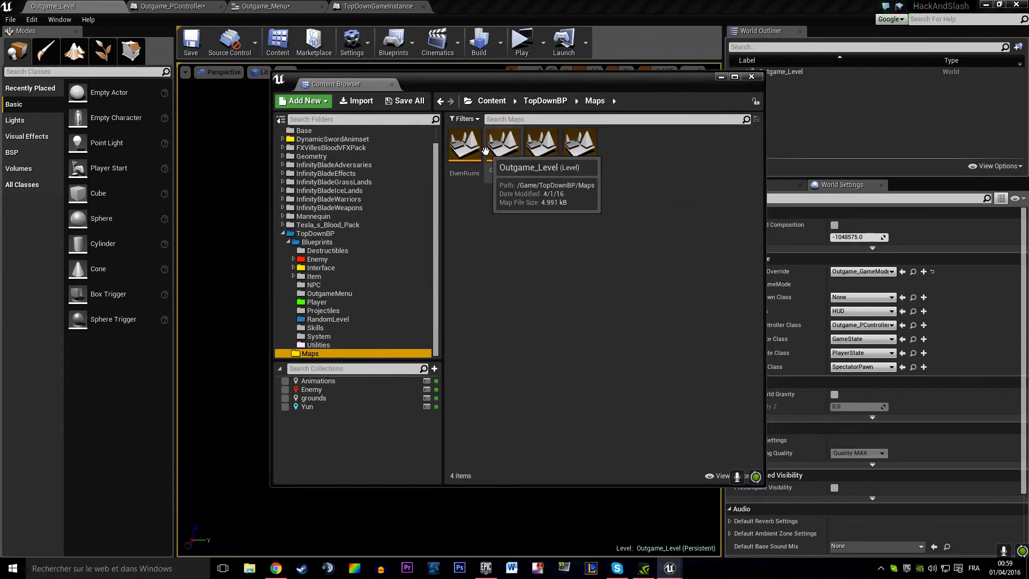
pyautogui.moveTo(503, 196)
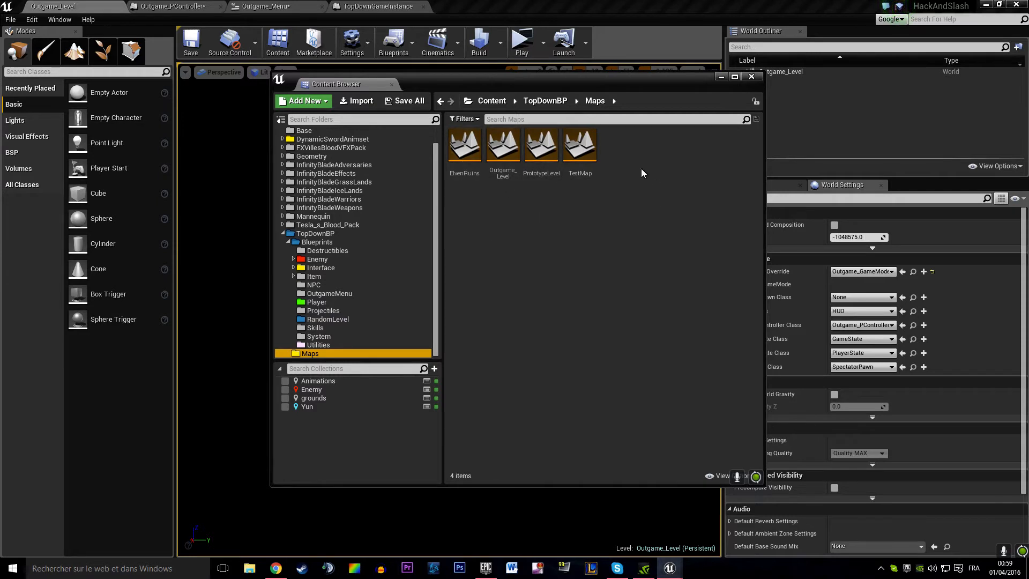
pyautogui.moveTo(602, 156)
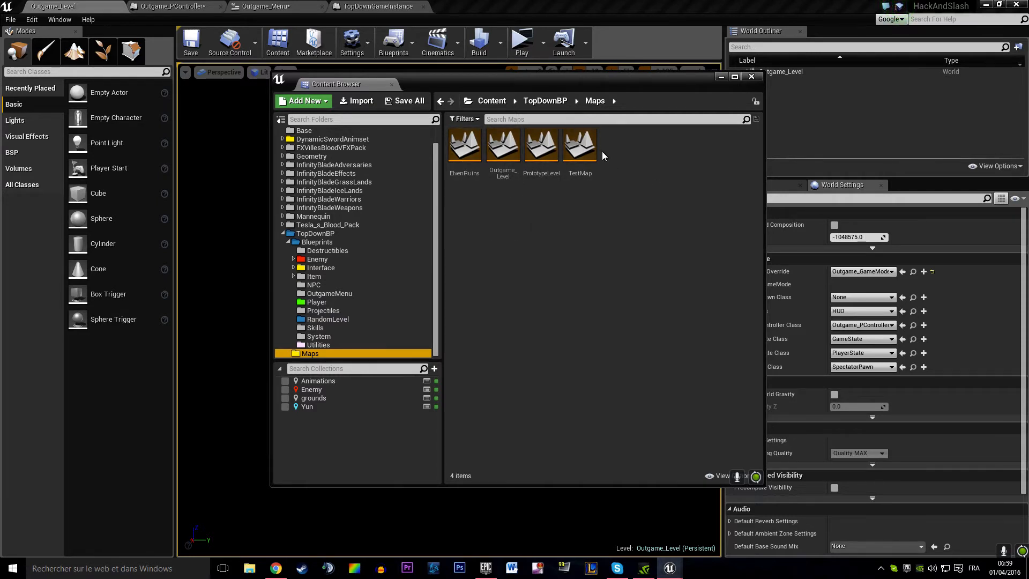
pyautogui.click(579, 145)
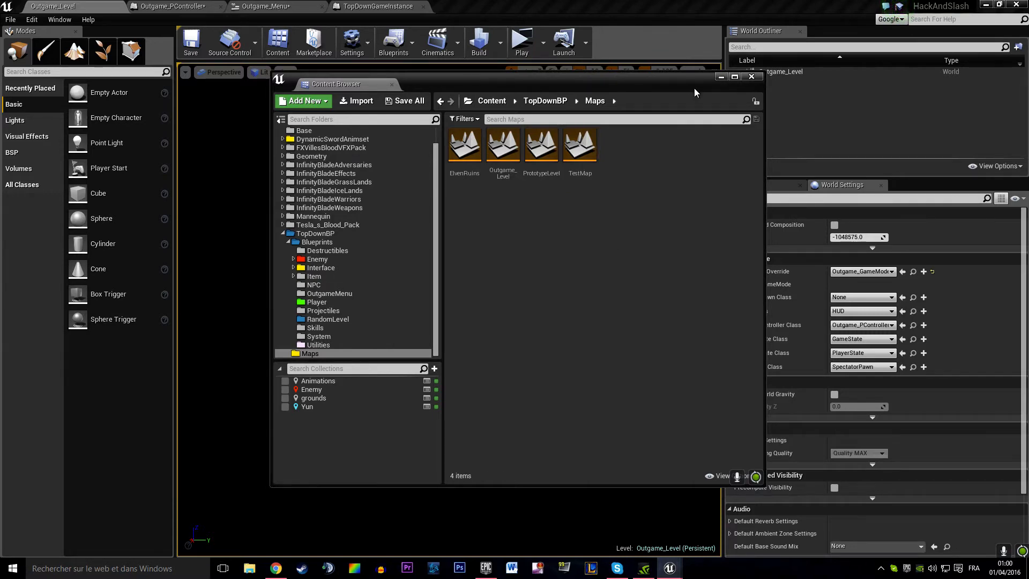
pyautogui.click(377, 6)
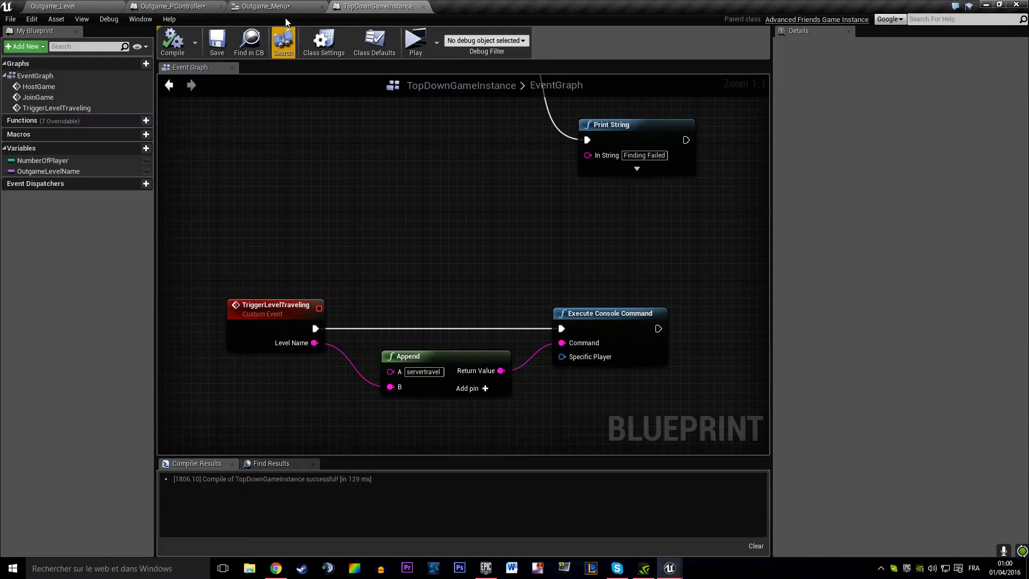
# Step: Wire the TestMap-default OutgameController_StartLevel string into Level Name and save the controller
pyautogui.click(172, 6)
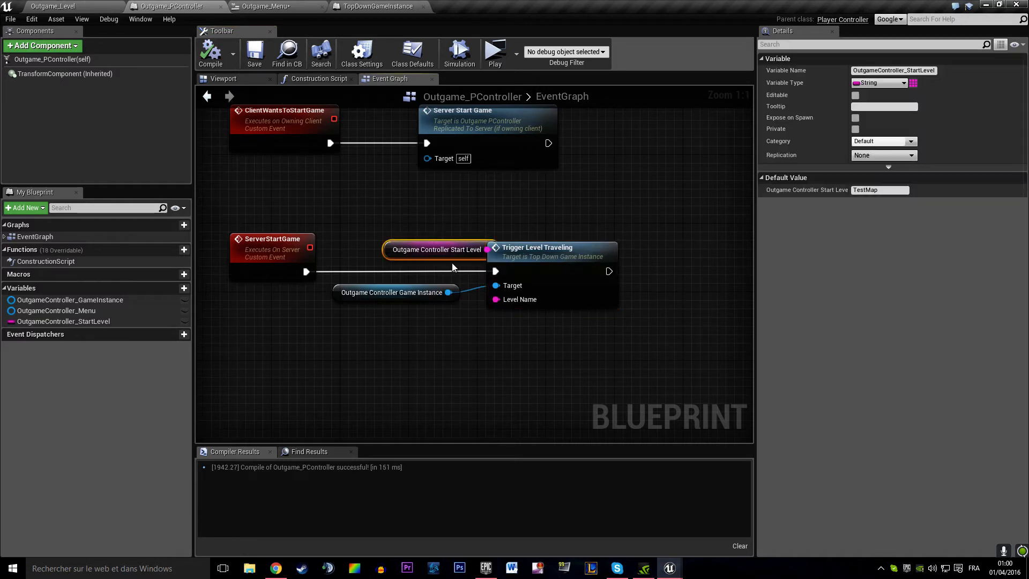
pyautogui.moveTo(435, 249); pyautogui.dragTo(386, 309)
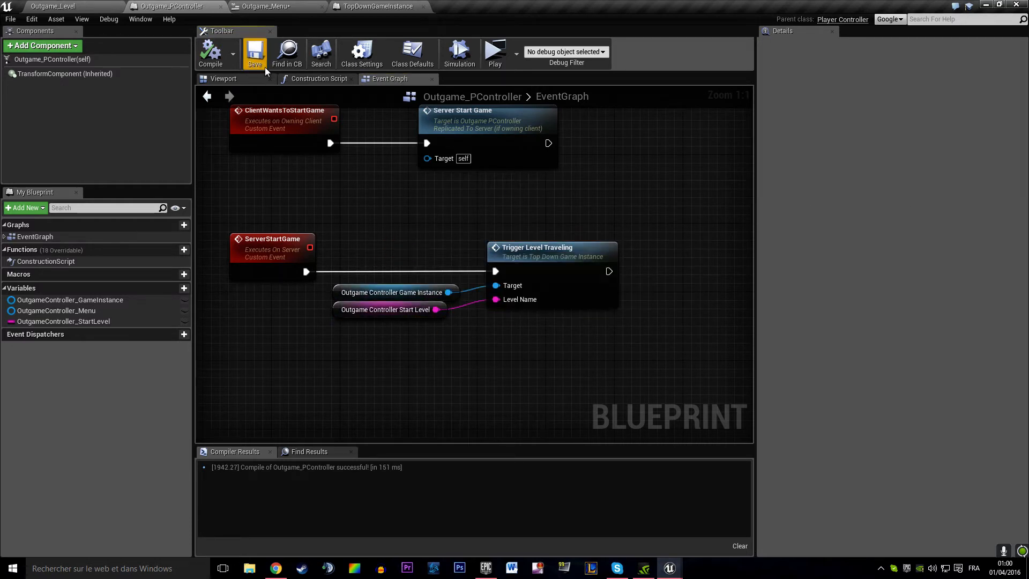
pyautogui.click(264, 6)
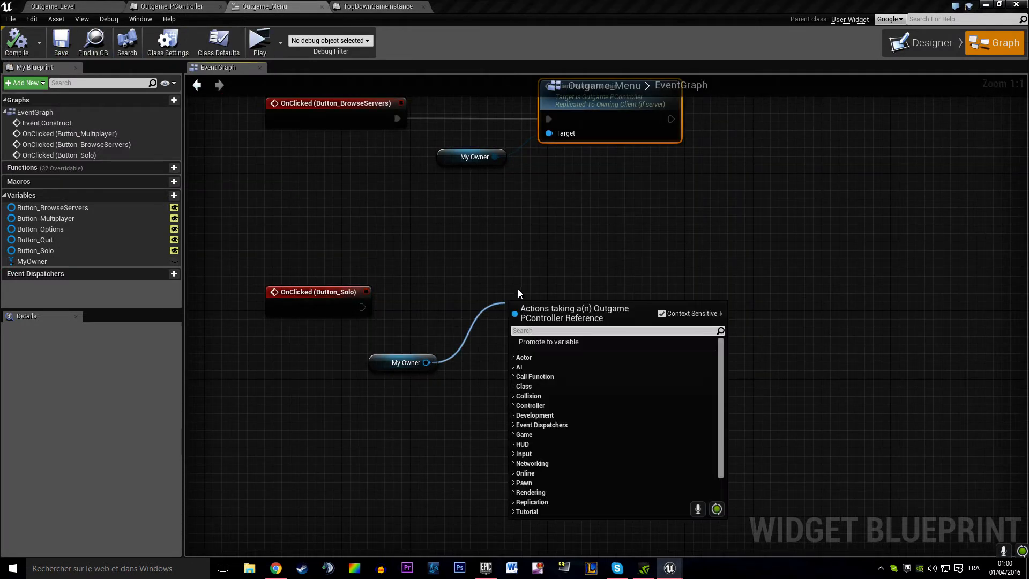
# Step: Wire Outgame_Menu's Solo button click to Client Wants to Start Game on My Owner
pyautogui.scroll(-3)
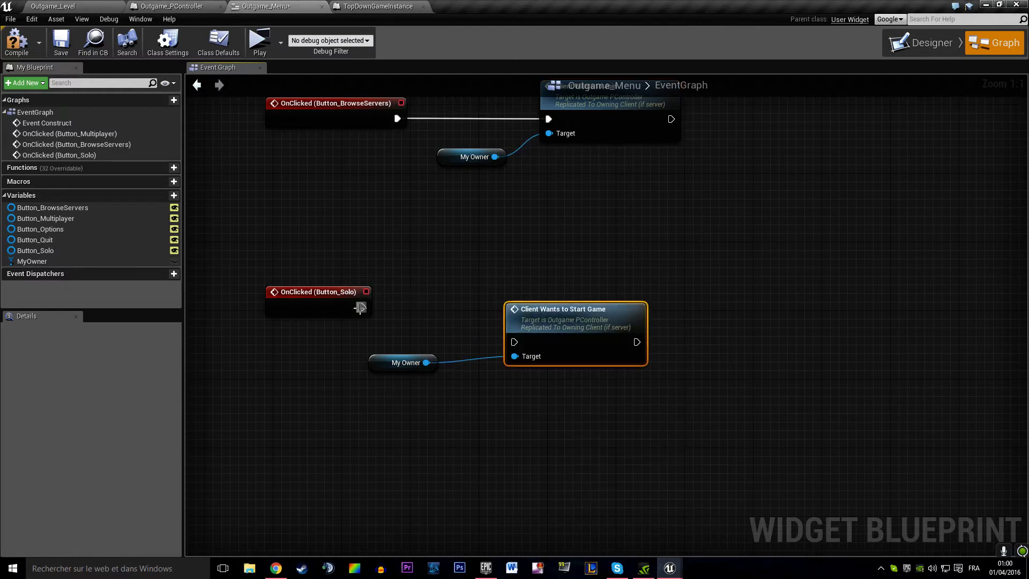
pyautogui.moveTo(360, 307); pyautogui.dragTo(515, 342)
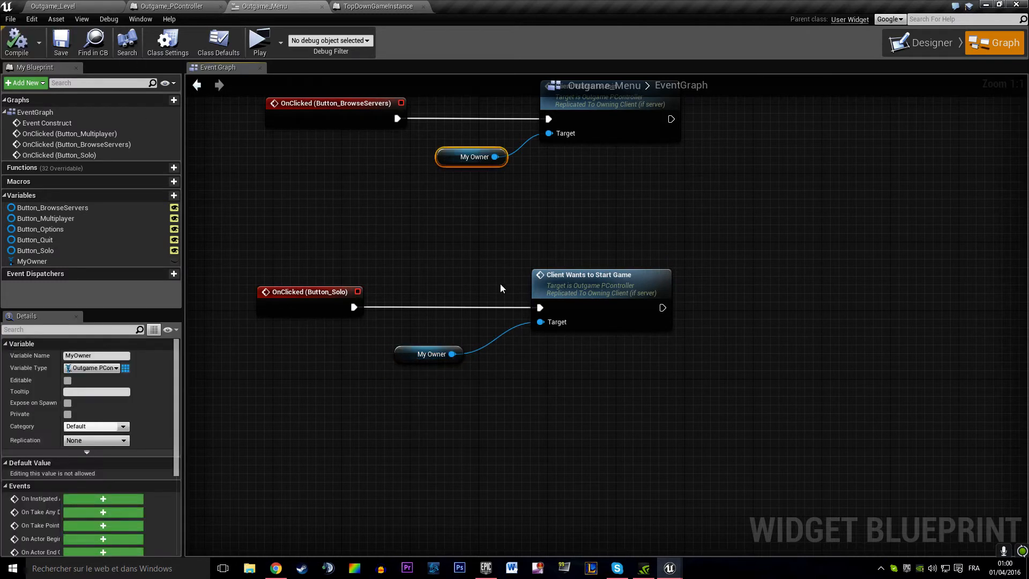
pyautogui.click(174, 6)
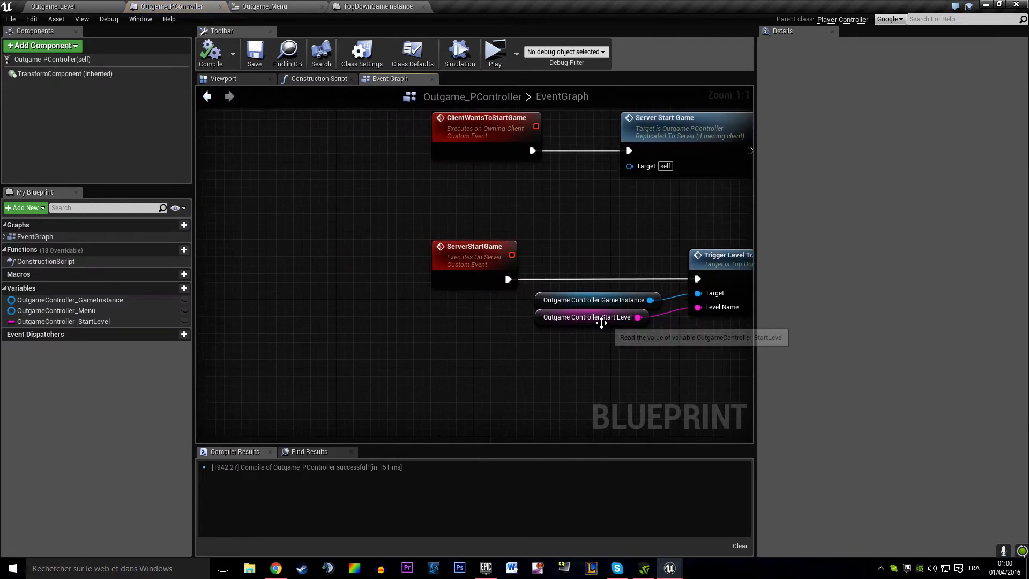
pyautogui.click(377, 6)
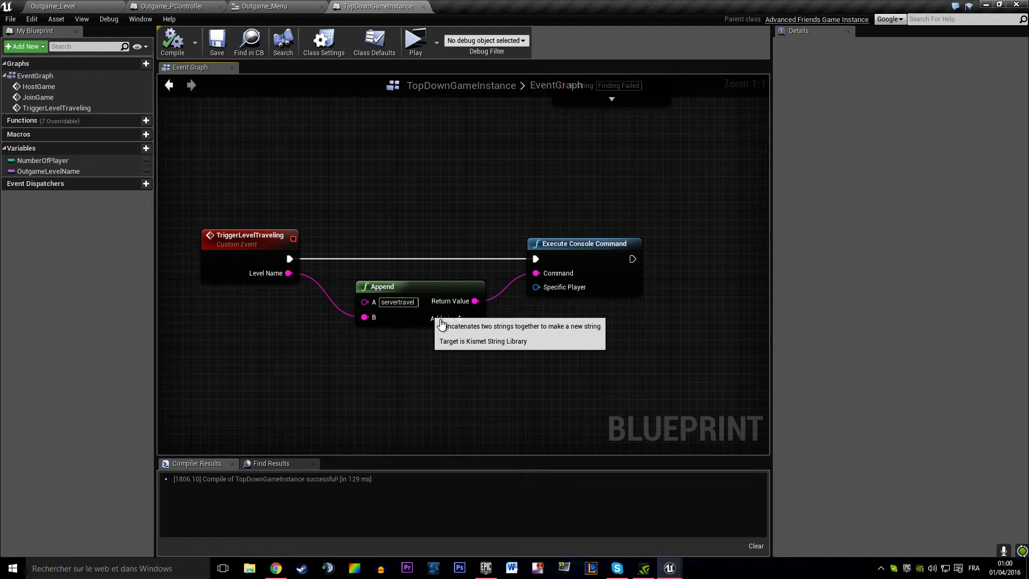
# Step: Set the Open Level node's Options to listenserver, leaving the servertravel prefix unchanged
pyautogui.click(397, 301)
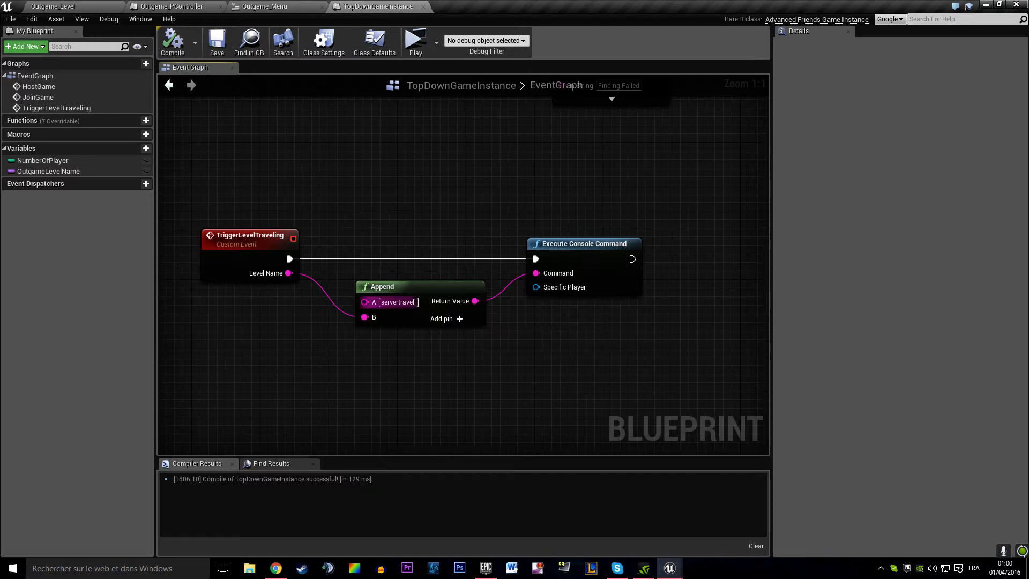
pyautogui.click(444, 272)
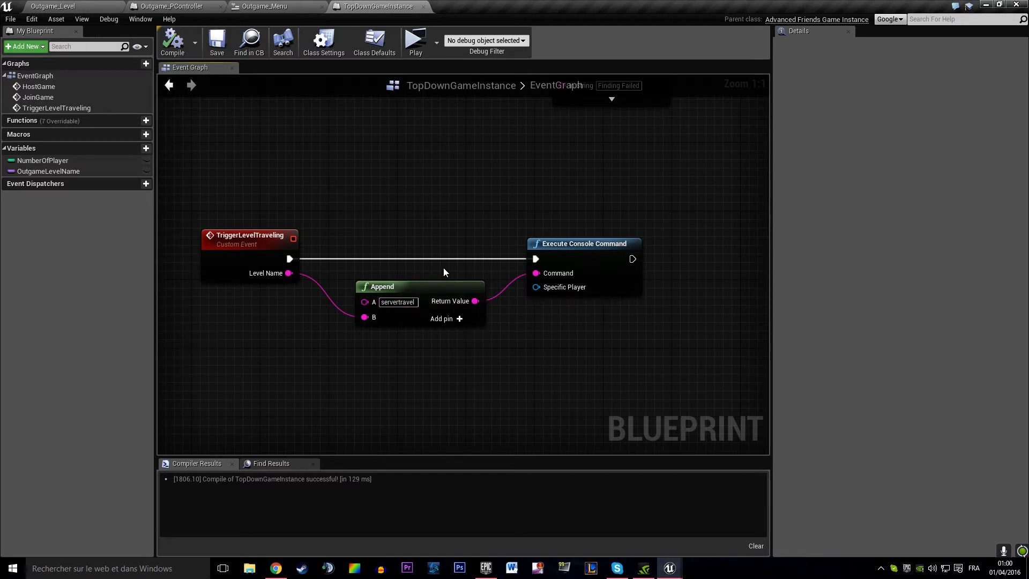
pyautogui.scroll(-3)
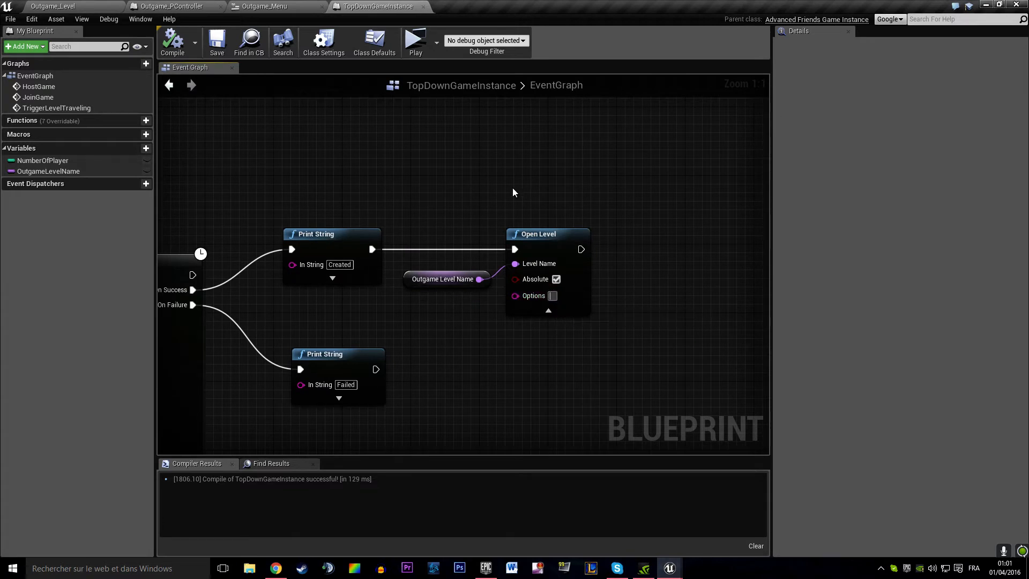
pyautogui.write('listenserver')
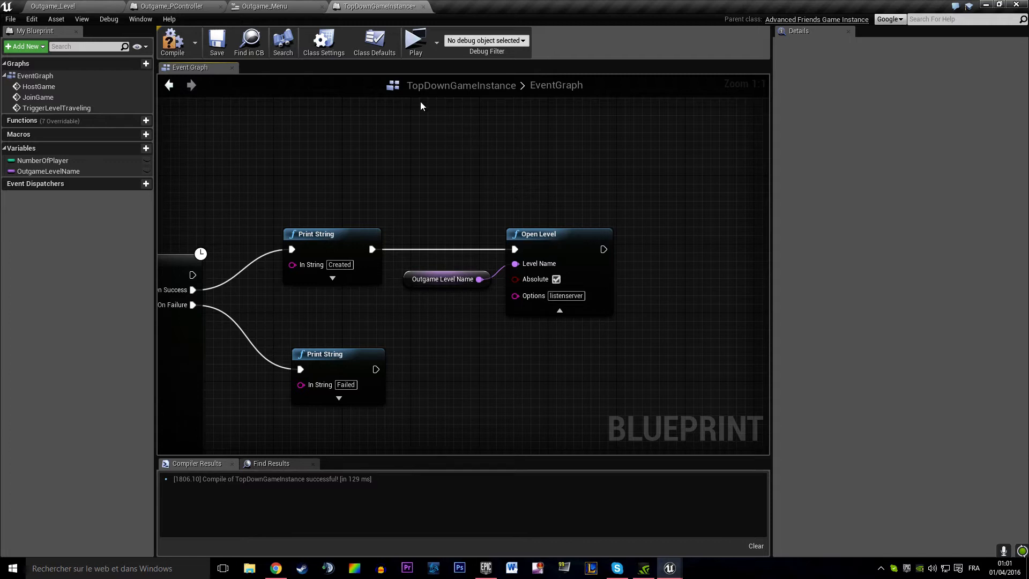
pyautogui.click(558, 234)
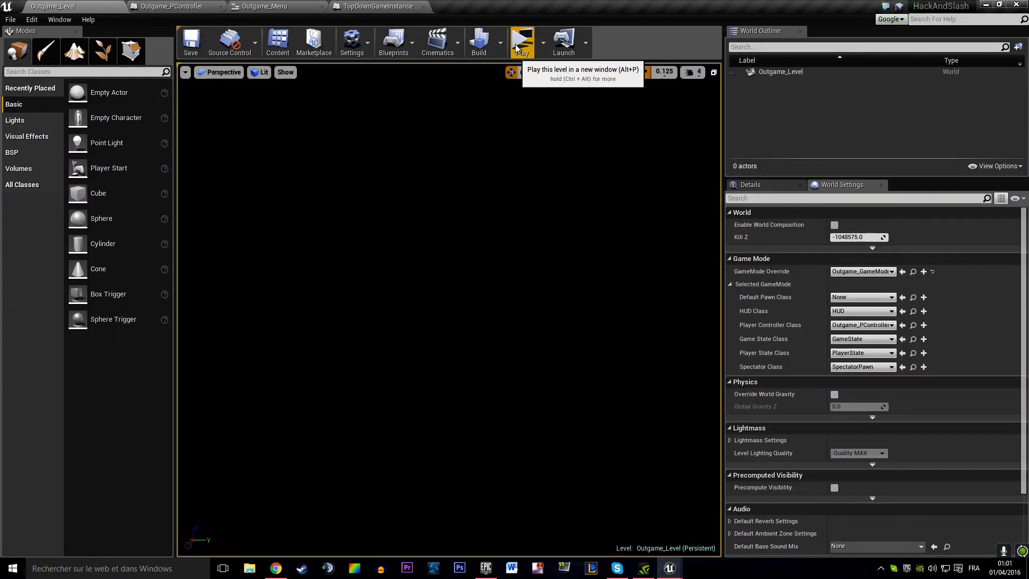
# Step: Run a two-player server/client preview, choose Solo in the server window, and stop after TestMap loads
pyautogui.click(521, 41)
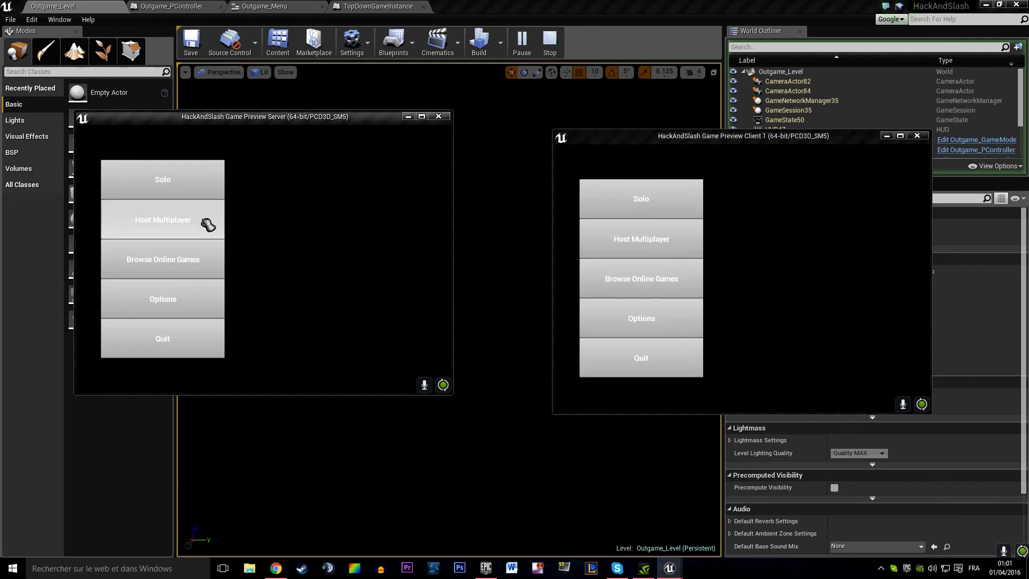
pyautogui.click(162, 219)
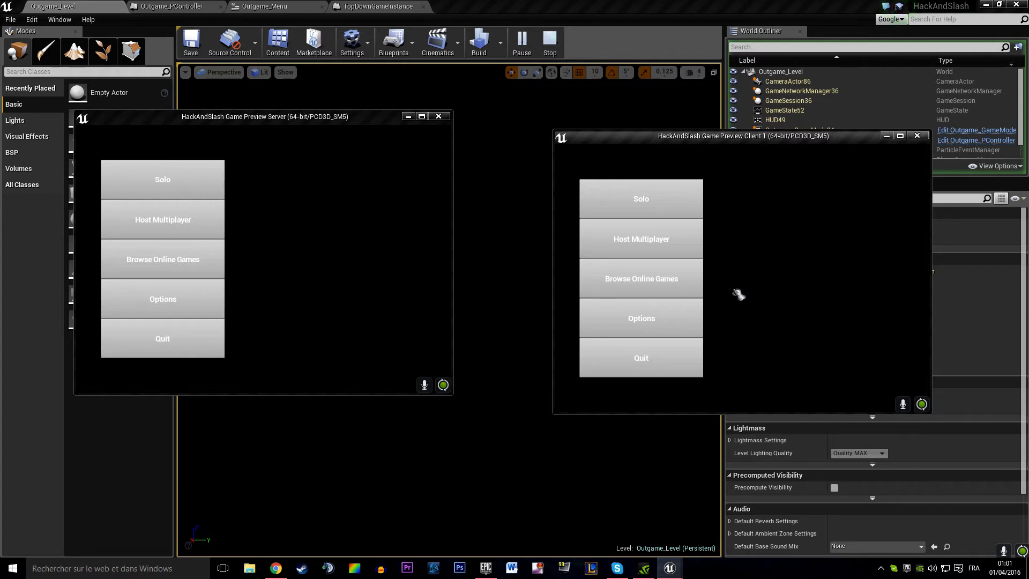
pyautogui.moveTo(769, 158)
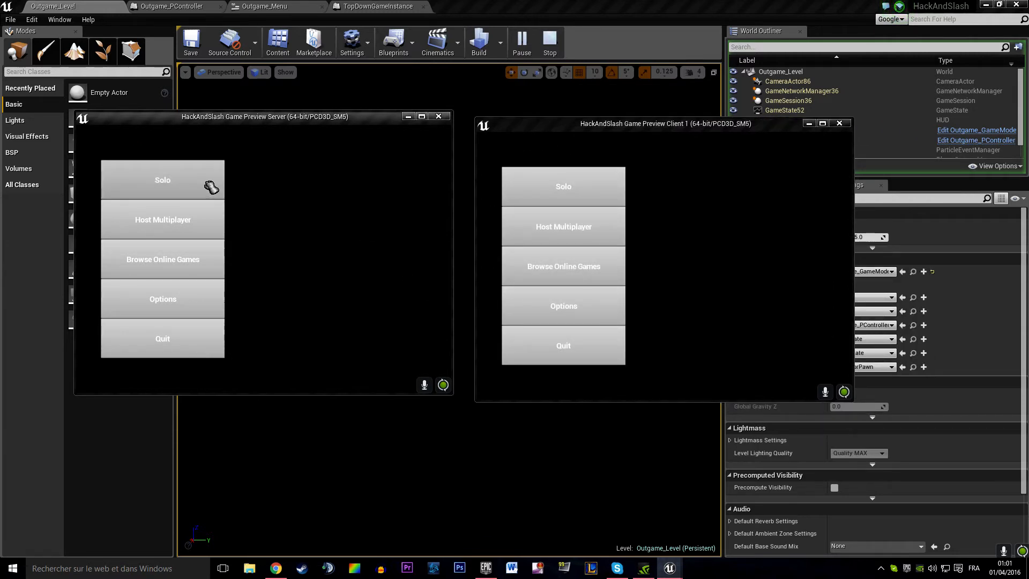
pyautogui.click(162, 178)
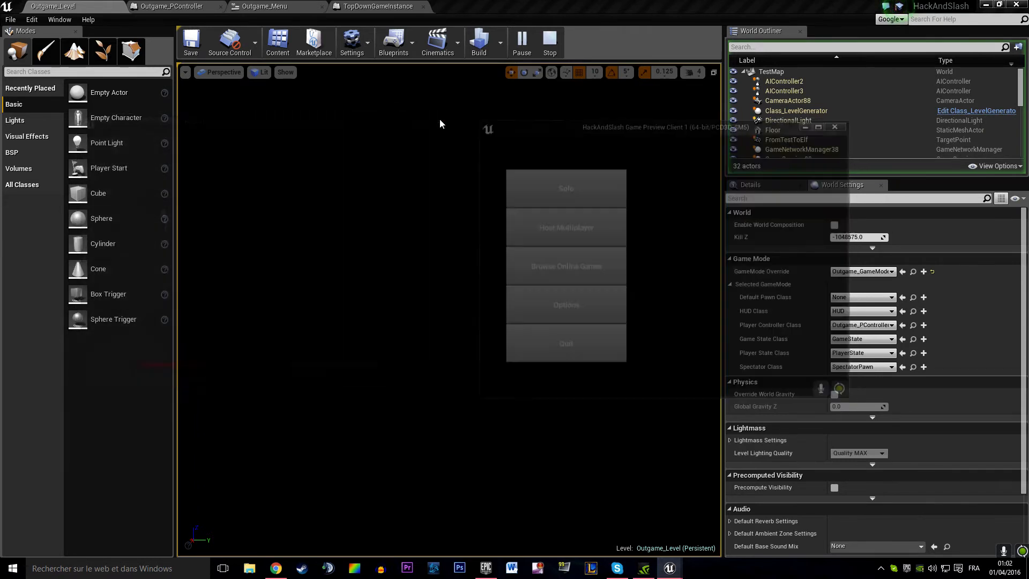
pyautogui.click(377, 5)
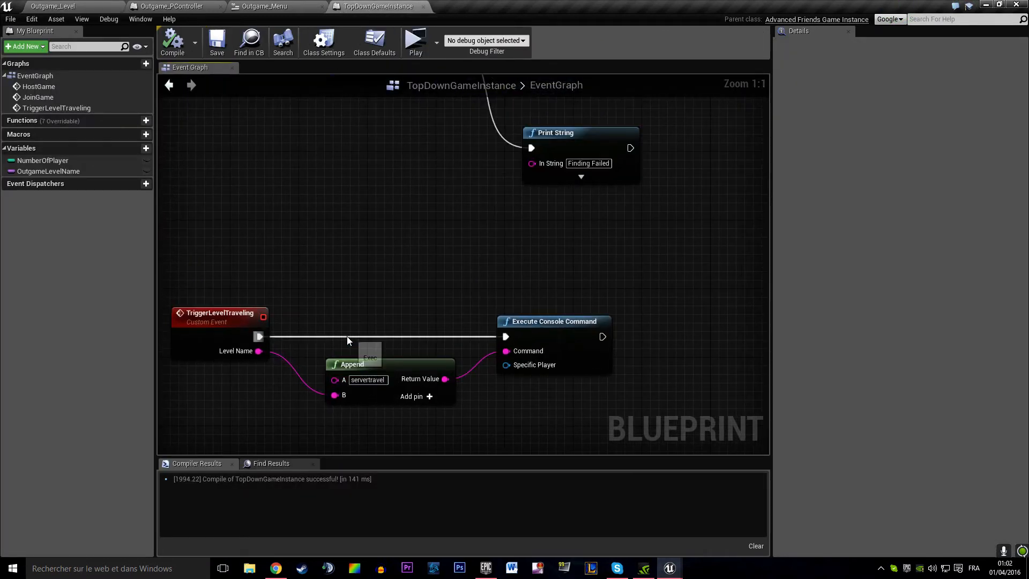
# Step: Review the Outgame_PController blueprint tab, then the Outgame_Menu blueprint tab
pyautogui.click(175, 5)
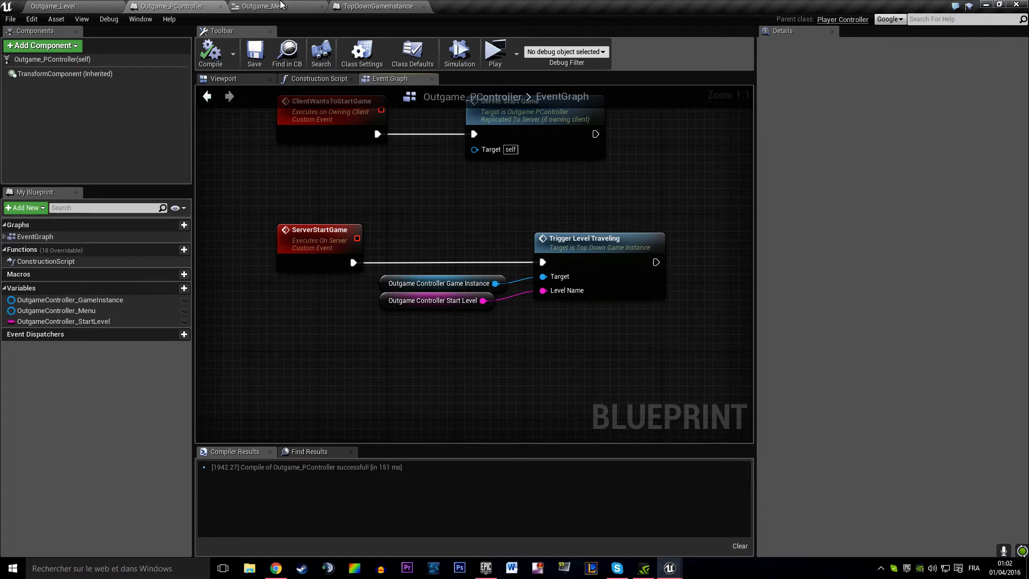
pyautogui.click(377, 6)
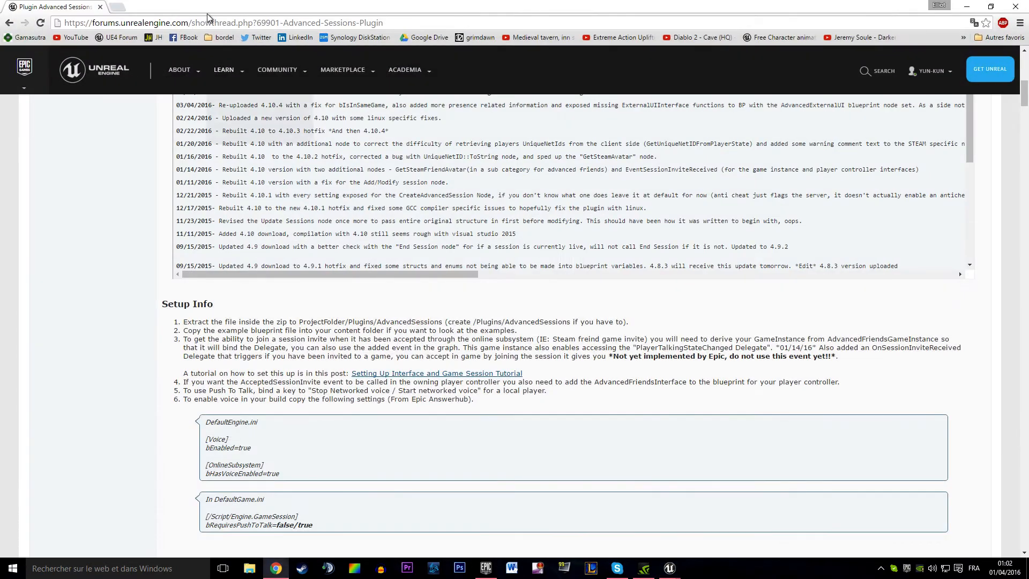
# Step: Search 'unreal 4 listen server option' and open the working AnswerHub question
pyautogui.write('unreal 4')
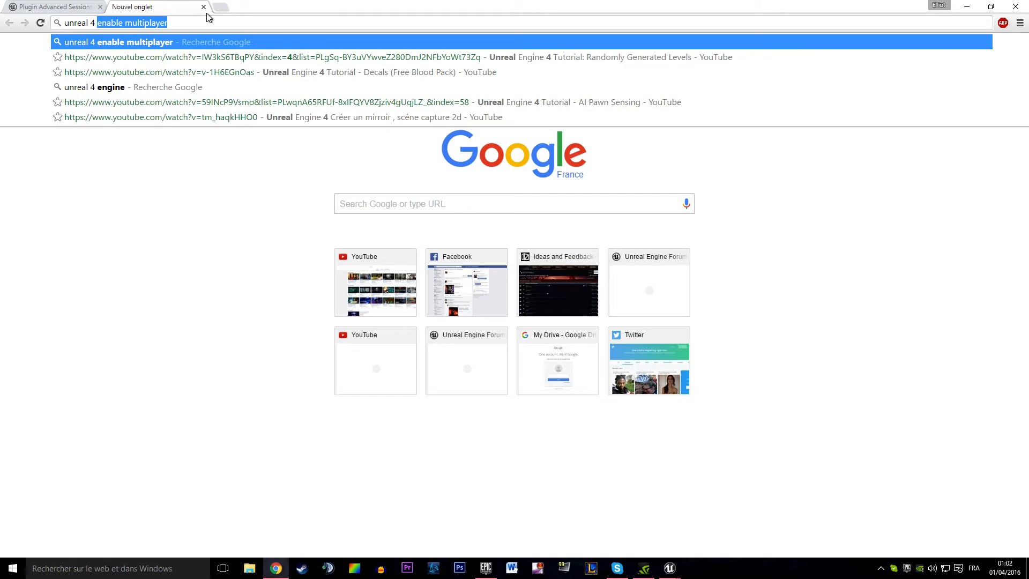
pyautogui.click(669, 568)
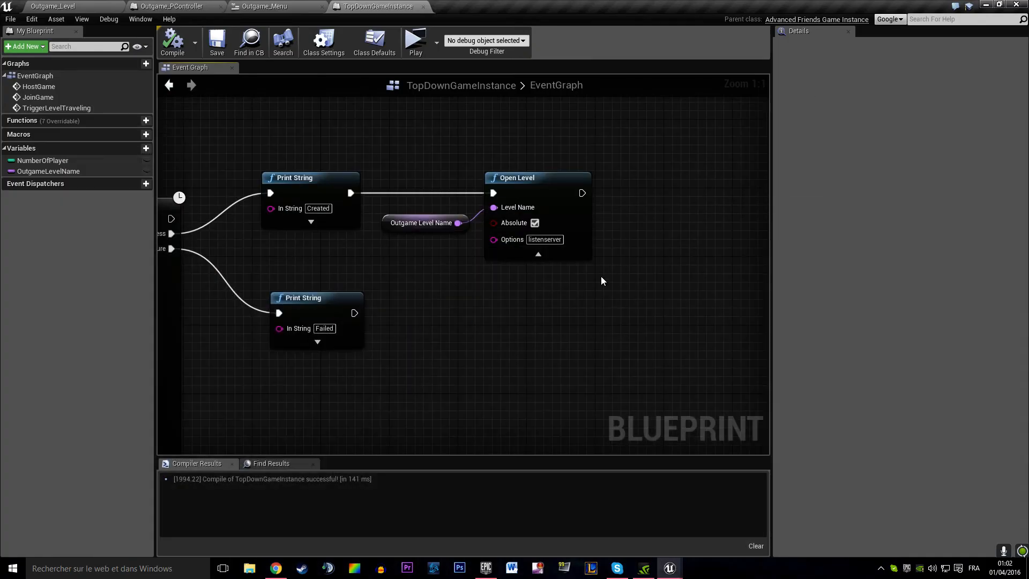
pyautogui.click(275, 568)
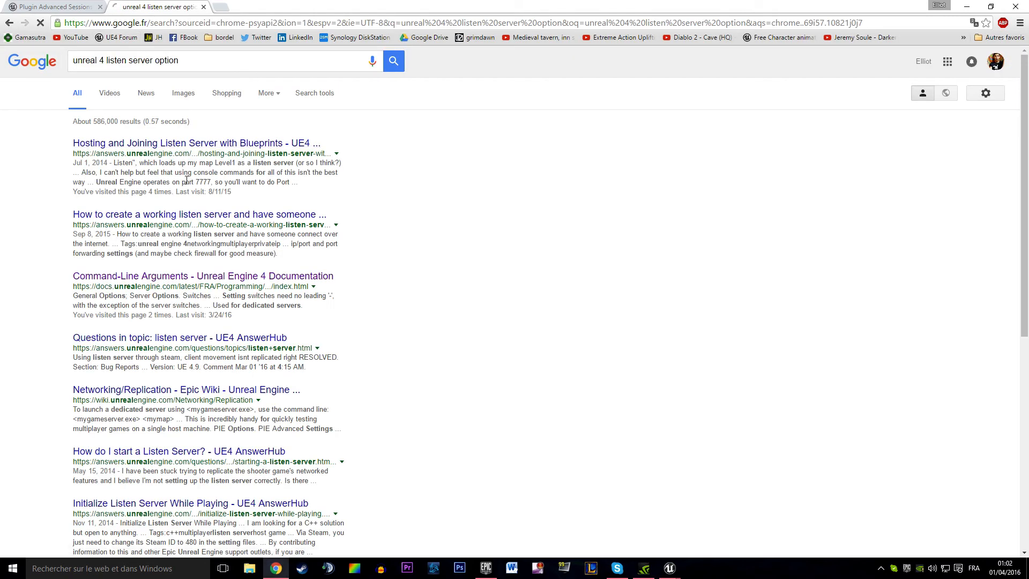
pyautogui.click(195, 142)
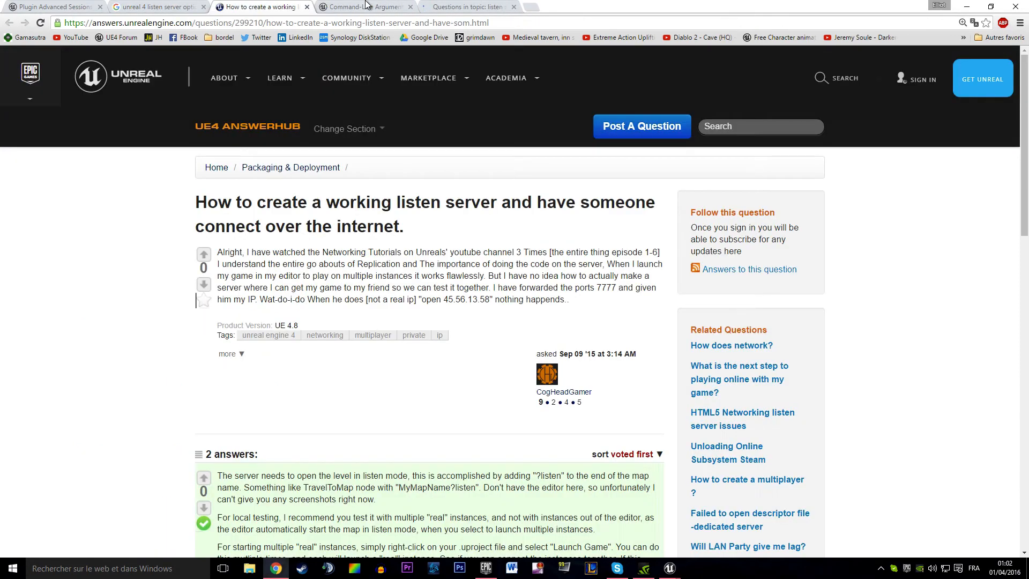
# Step: Read the Command-Line Arguments docs against the Open Level options, then return to the game instance blueprint
pyautogui.click(364, 6)
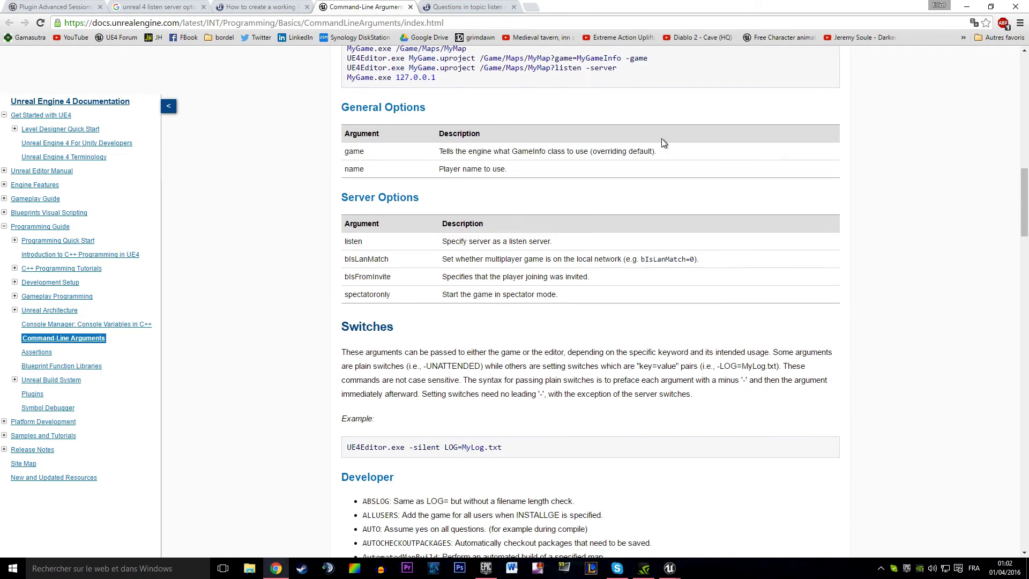
pyautogui.click(668, 567)
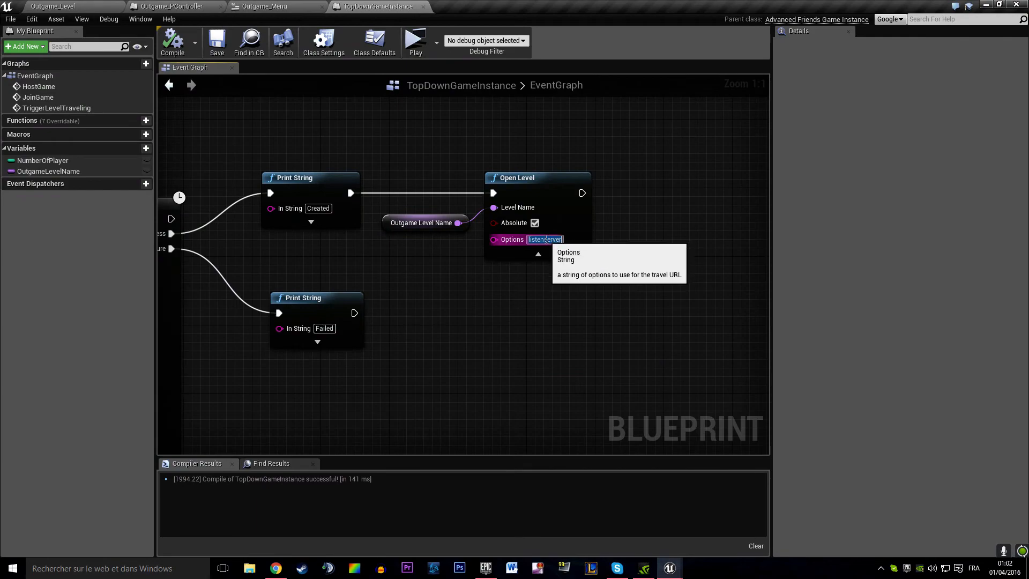
pyautogui.click(217, 41)
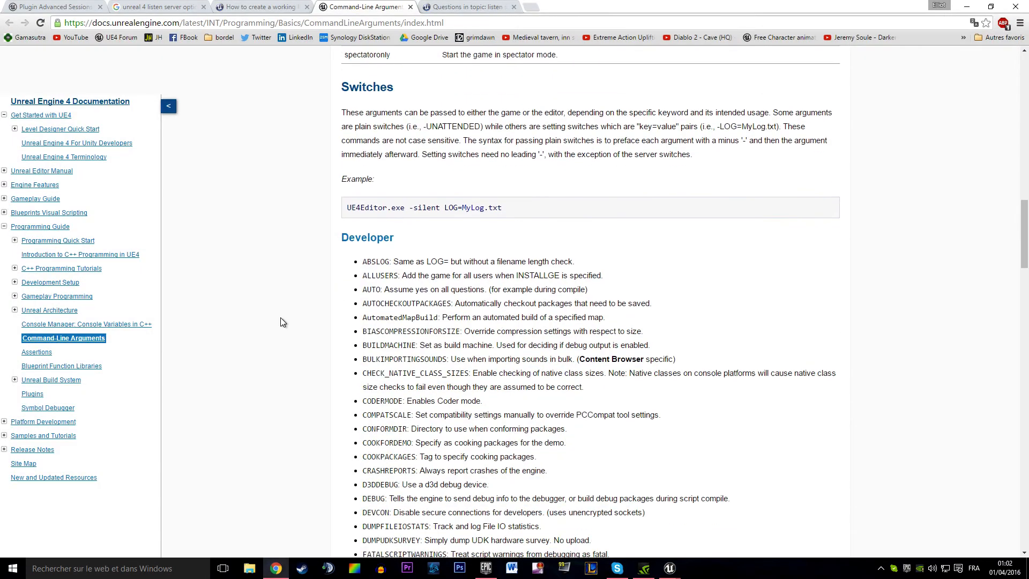
pyautogui.scroll(-3)
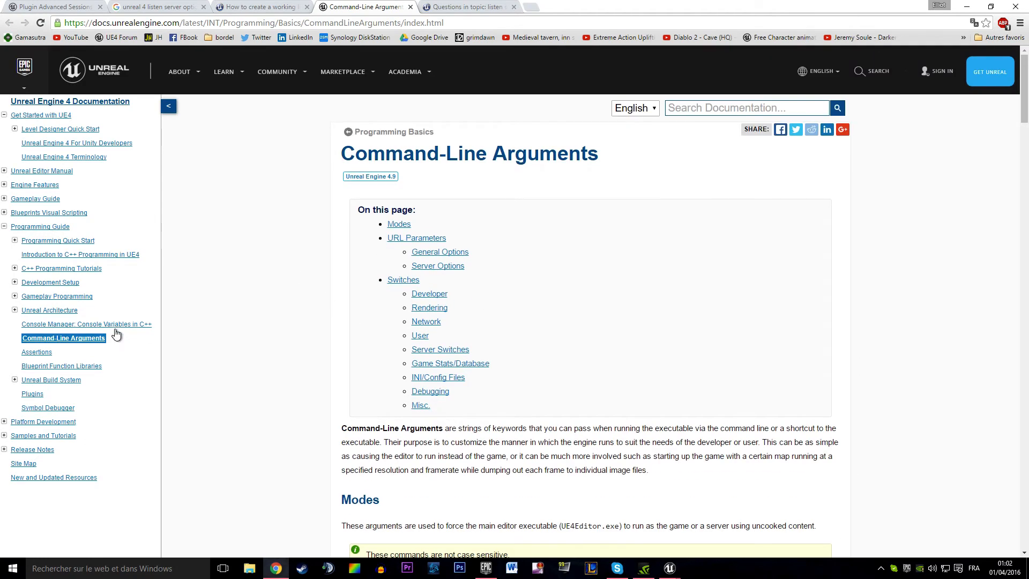
pyautogui.click(668, 568)
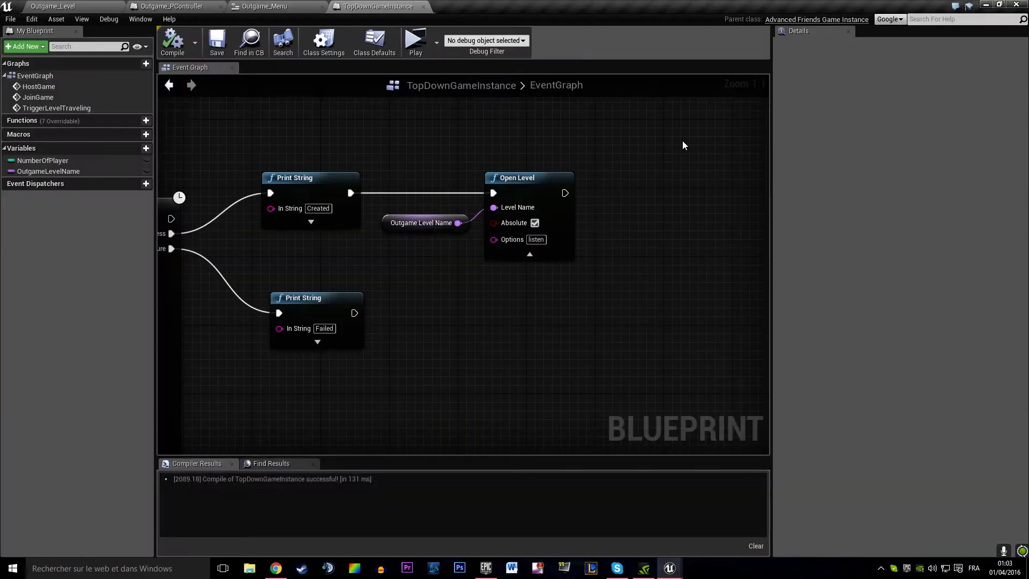
# Step: Launch the two-player server/client preview and focus the server's main menu window
pyautogui.click(415, 41)
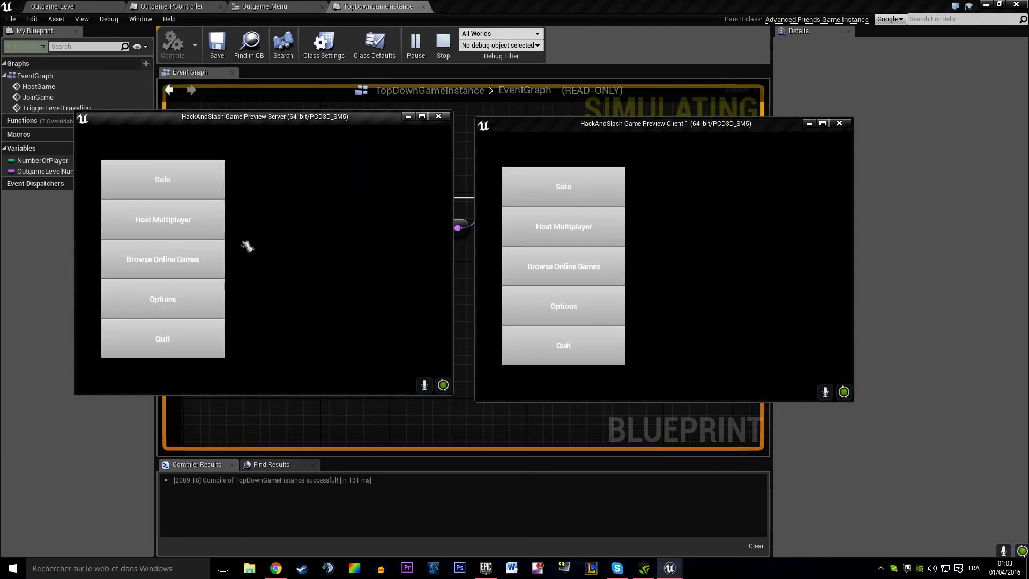
pyautogui.click(162, 219)
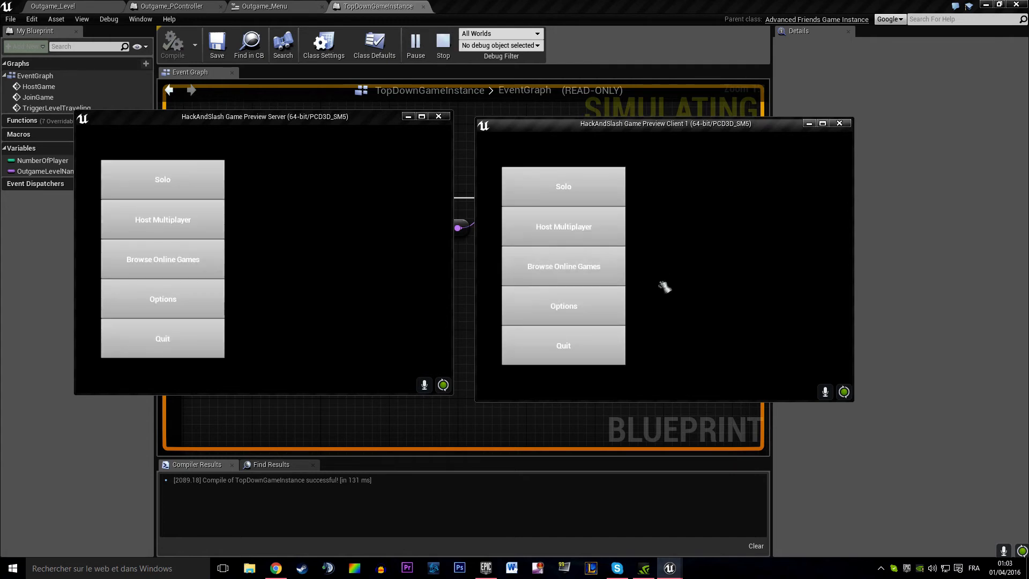
pyautogui.moveTo(658, 261)
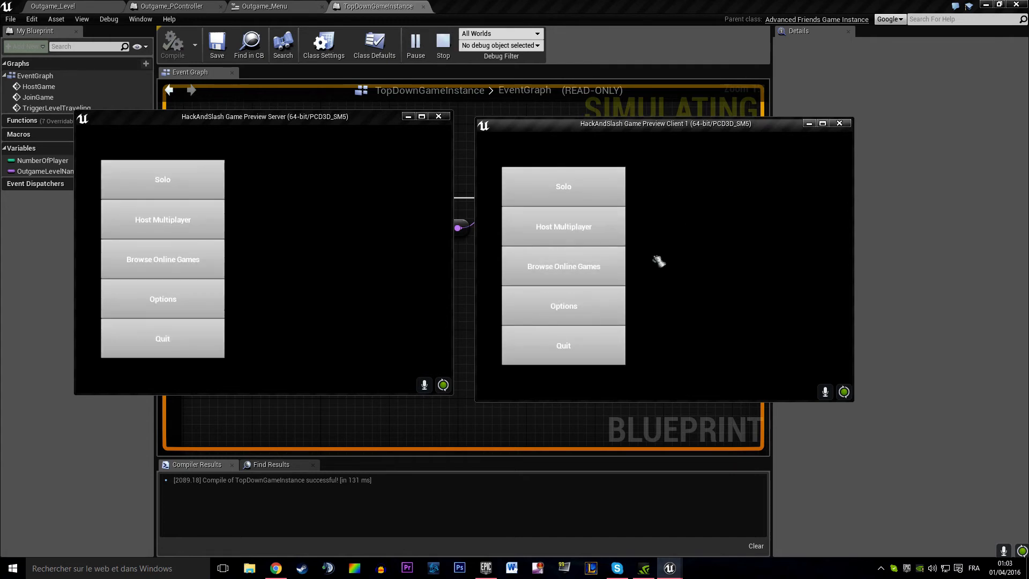
pyautogui.moveTo(658, 153)
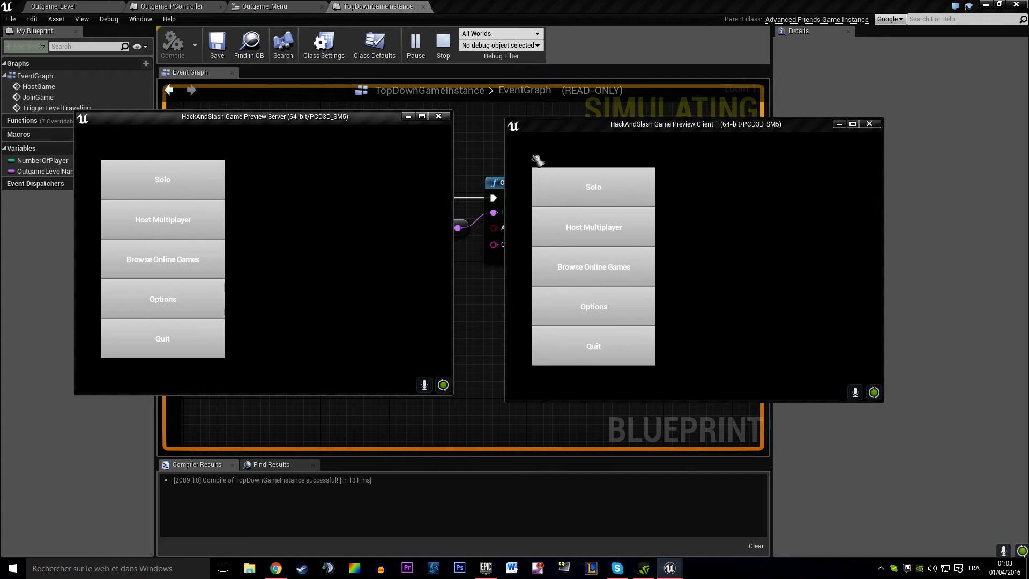
pyautogui.moveTo(677, 207)
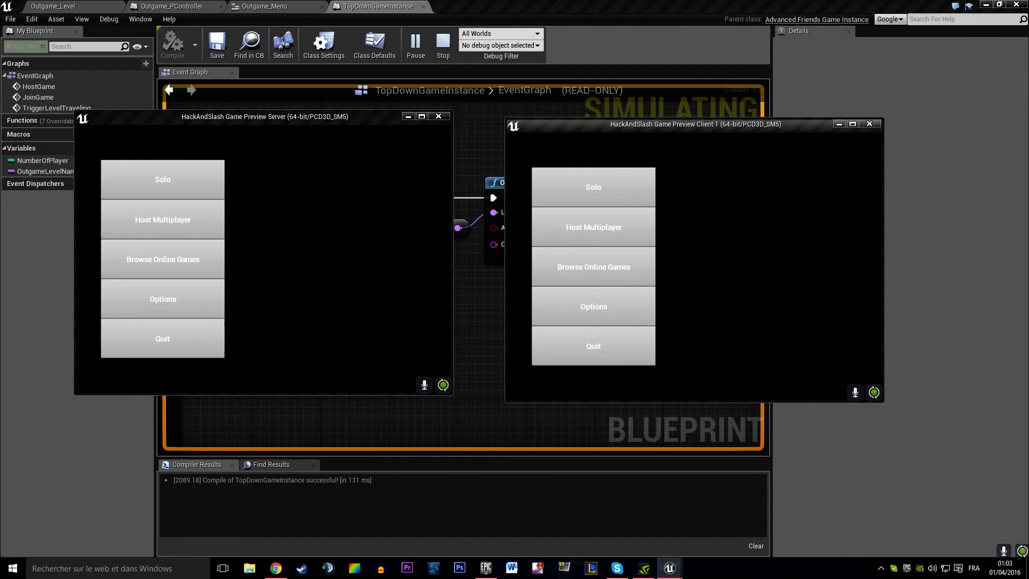
pyautogui.moveTo(547, 152)
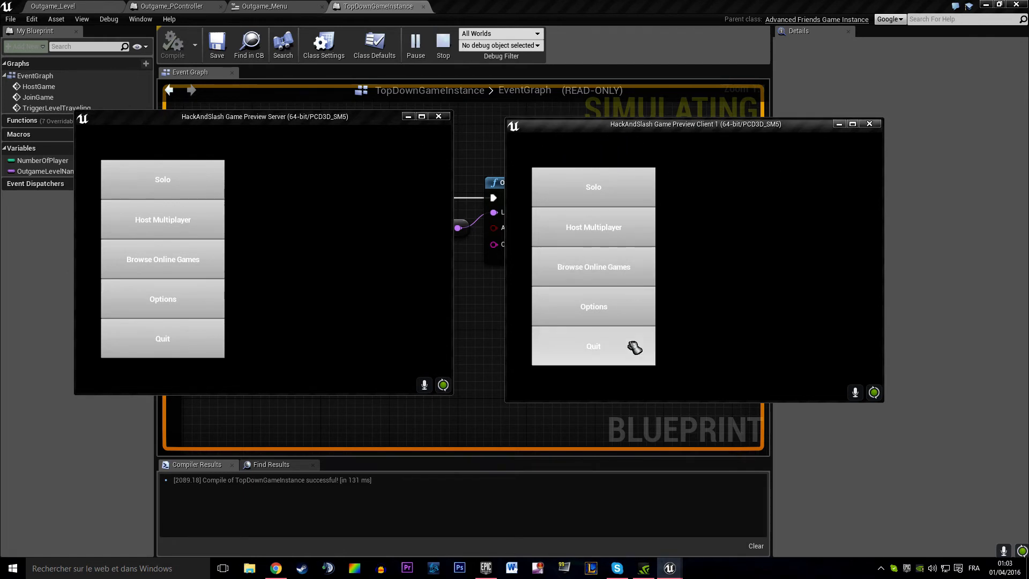
pyautogui.moveTo(711, 164)
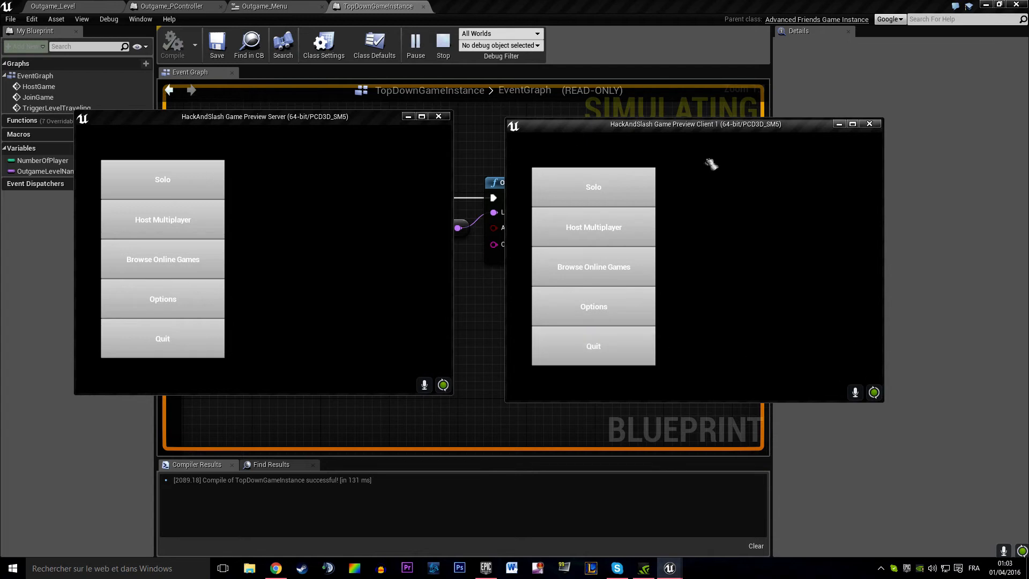
pyautogui.moveTo(756, 344)
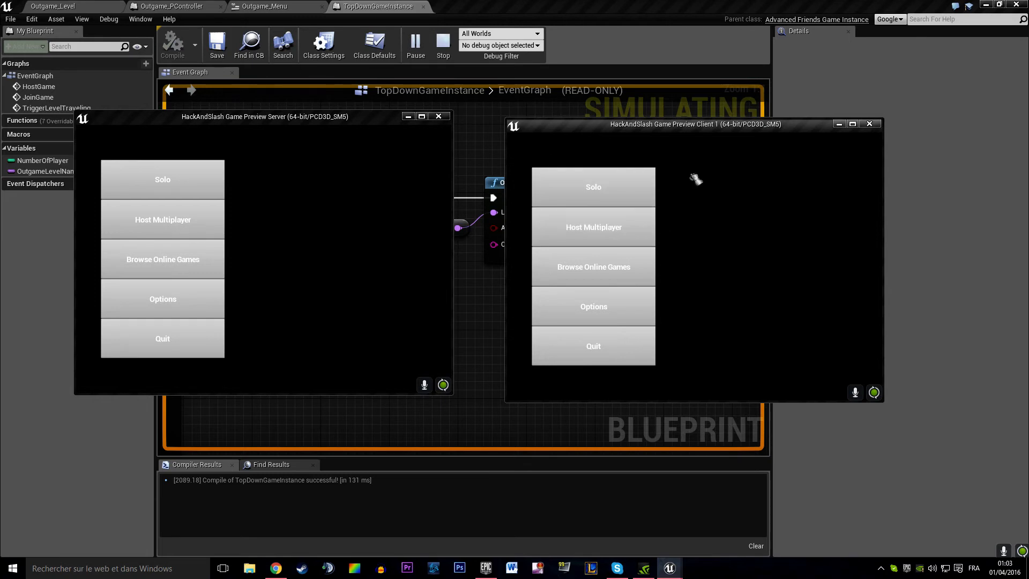
pyautogui.moveTo(609, 196)
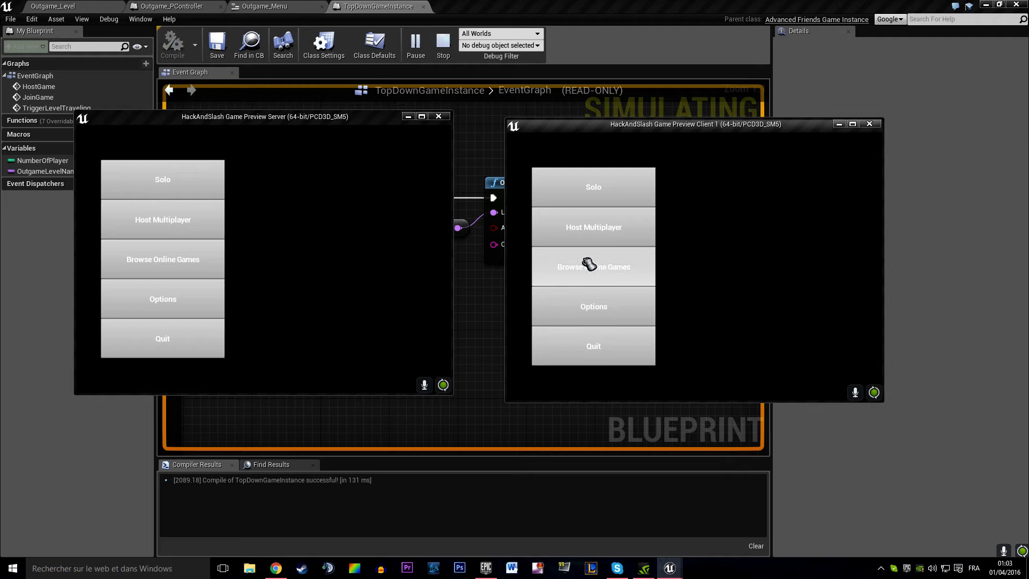
pyautogui.moveTo(336, 180)
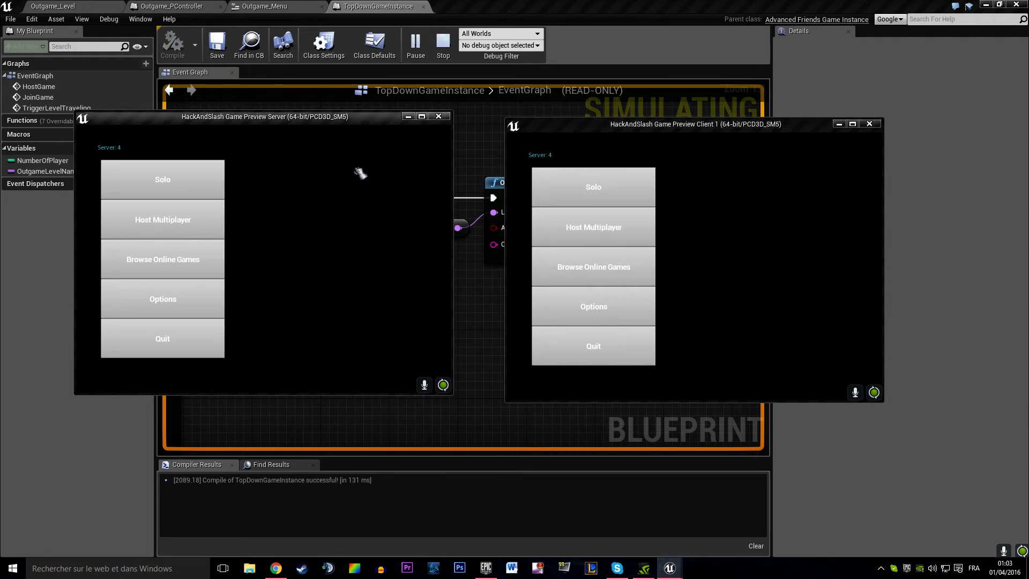
pyautogui.moveTo(123, 155)
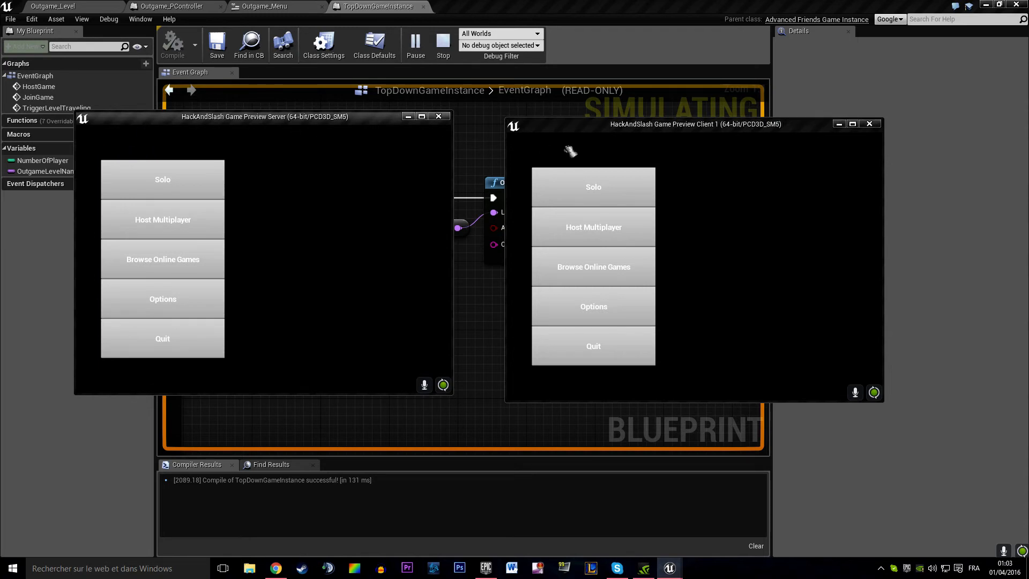
pyautogui.moveTo(260, 219)
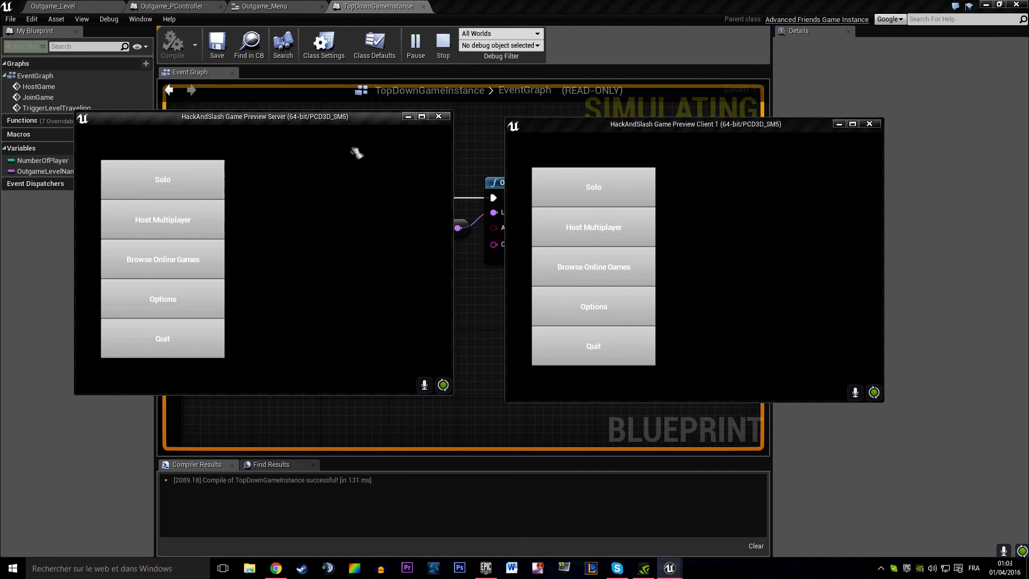
pyautogui.moveTo(528, 149)
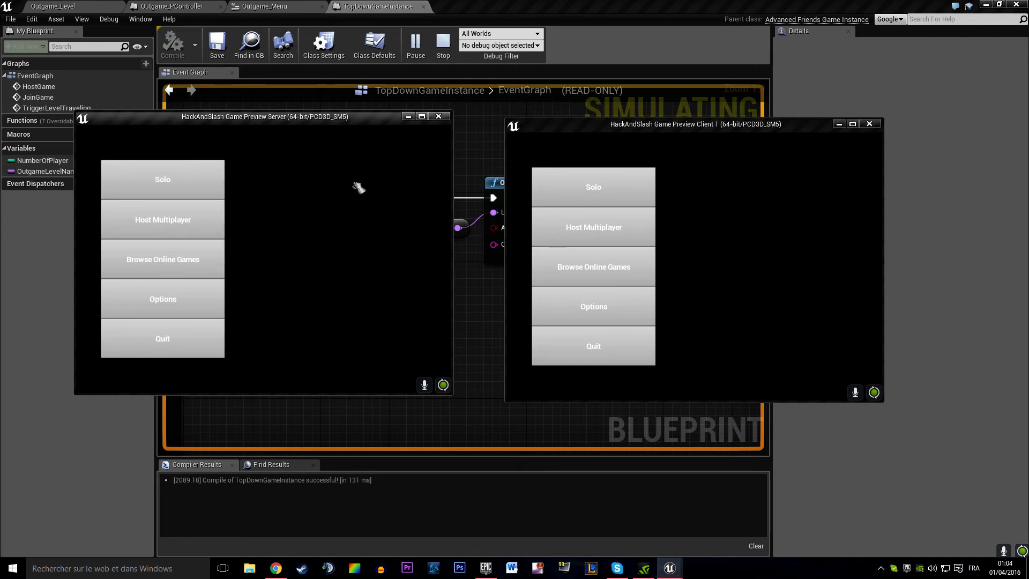
pyautogui.moveTo(398, 200)
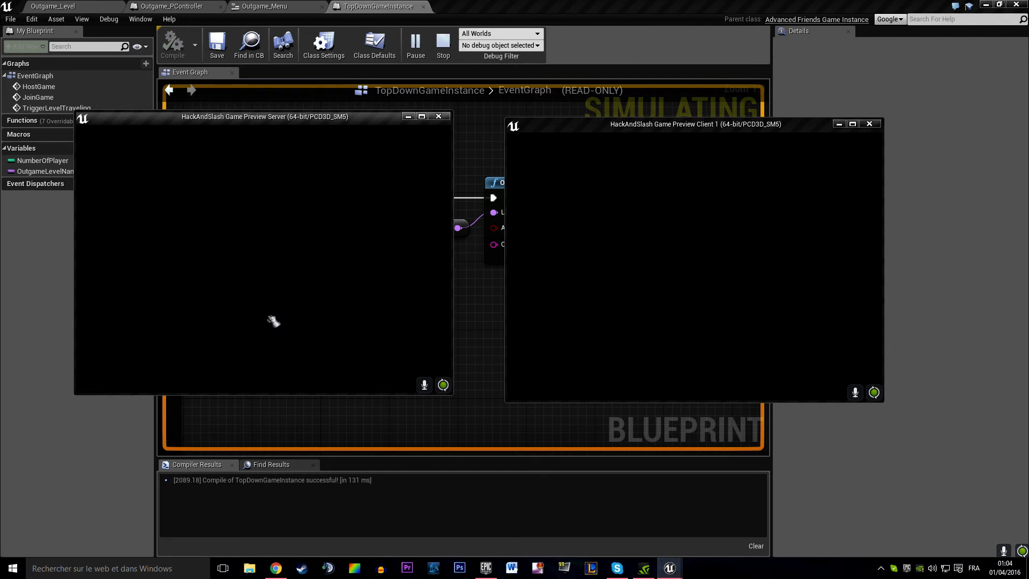
pyautogui.moveTo(291, 163)
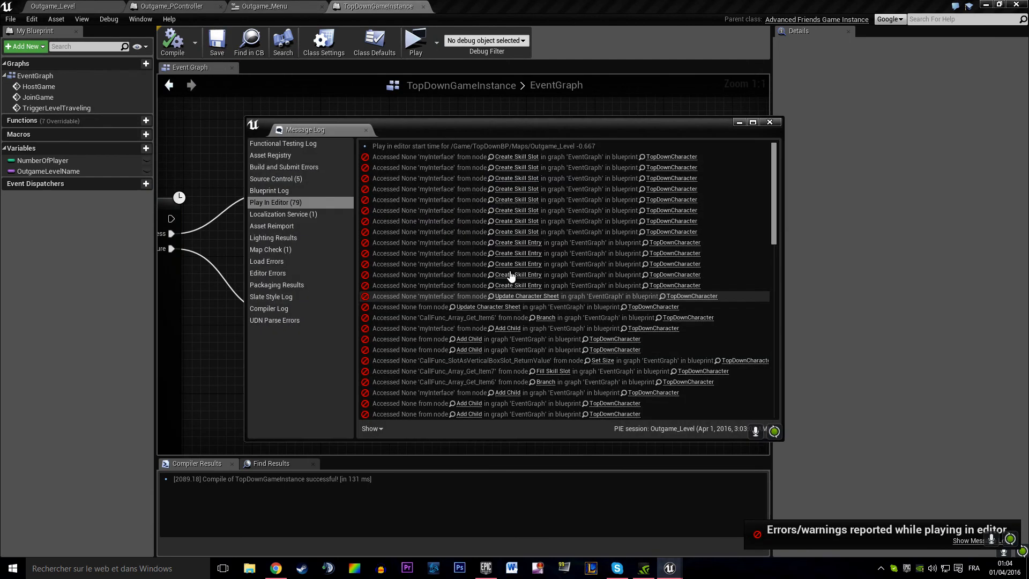
# Step: Enlarge the Message Log to read the errors, then close it
pyautogui.moveTo(304, 130); pyautogui.dragTo(209, 50)
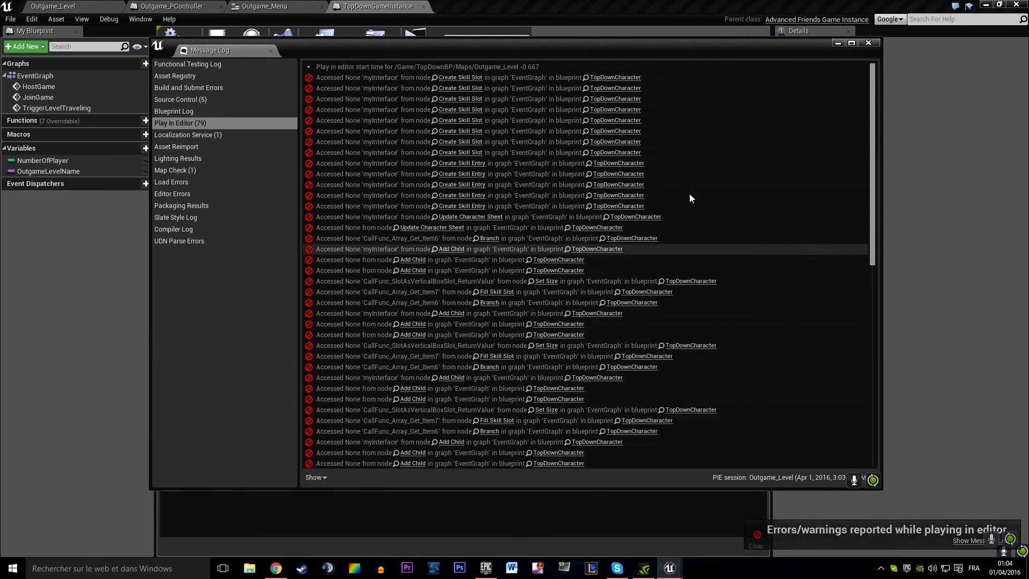
pyautogui.click(867, 42)
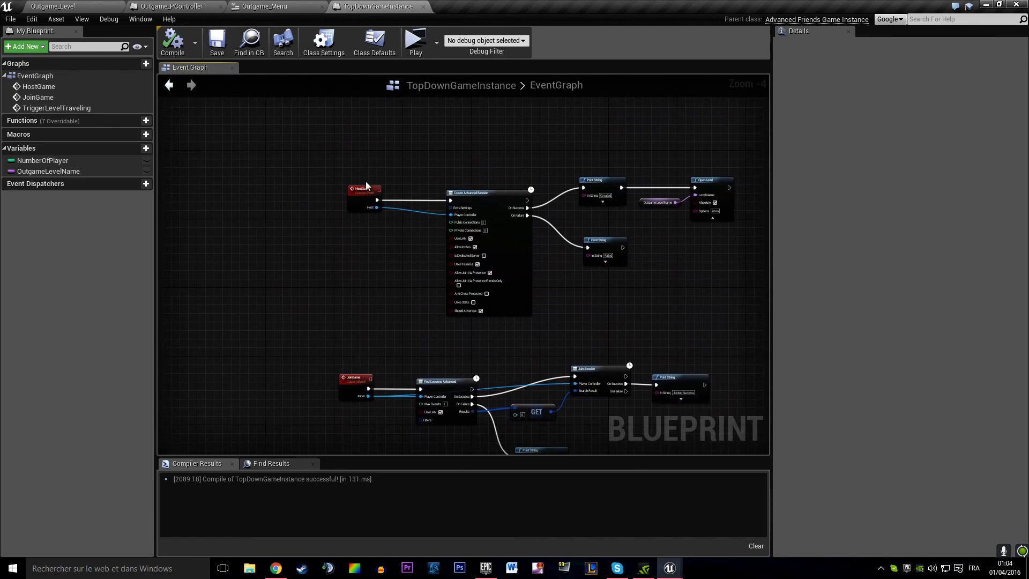
# Step: Inspect TopDownCharacter from Blueprints > Player, then recompile TopDownController
pyautogui.click(52, 6)
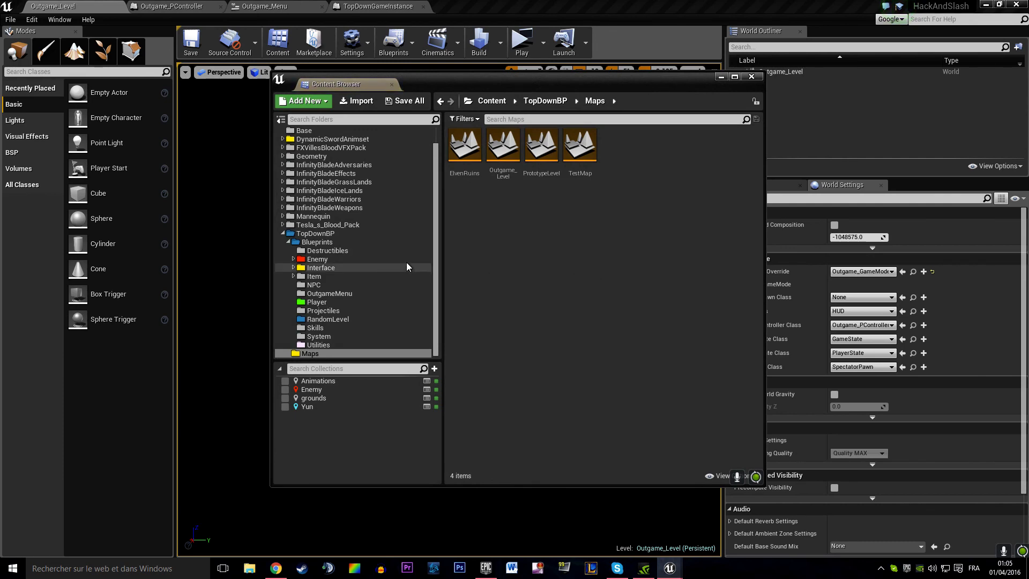
pyautogui.click(316, 302)
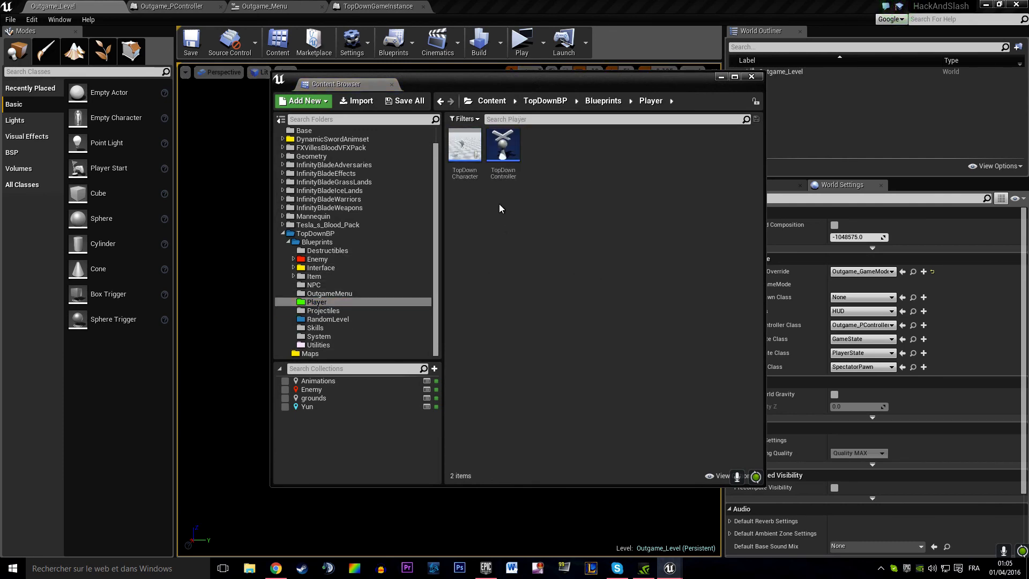
pyautogui.doubleClick(465, 144)
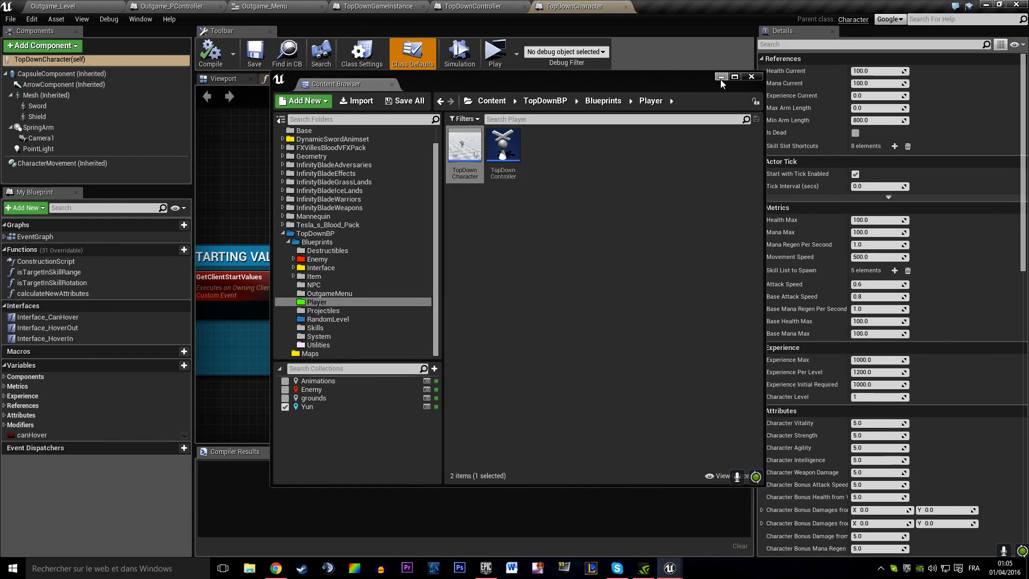
pyautogui.click(751, 76)
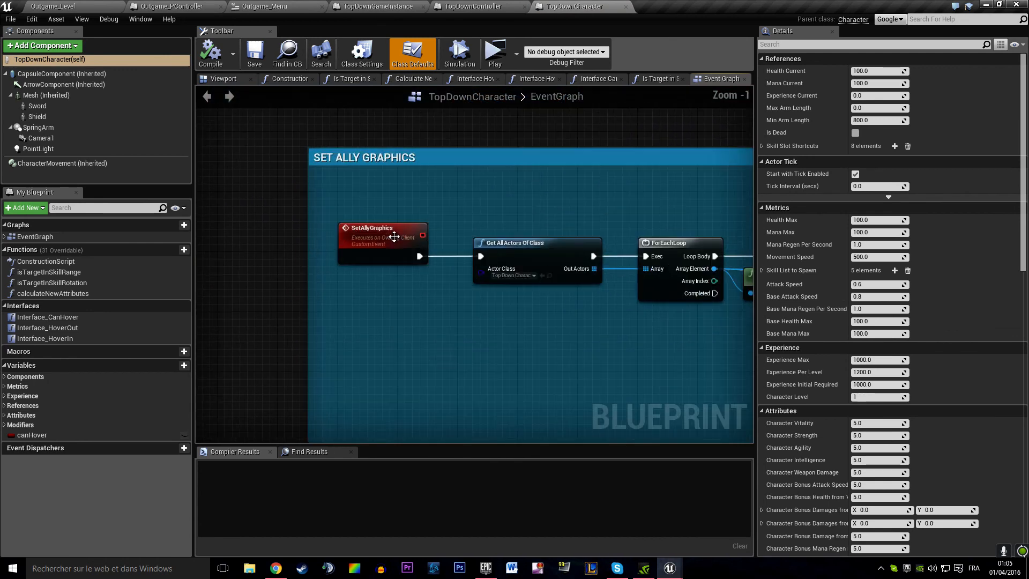
pyautogui.scroll(-3)
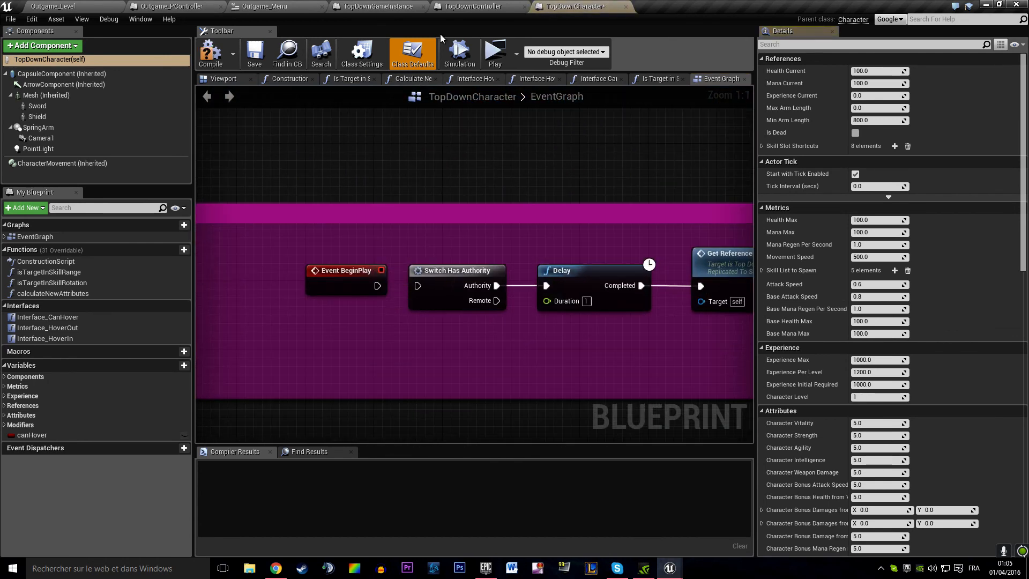
pyautogui.click(479, 6)
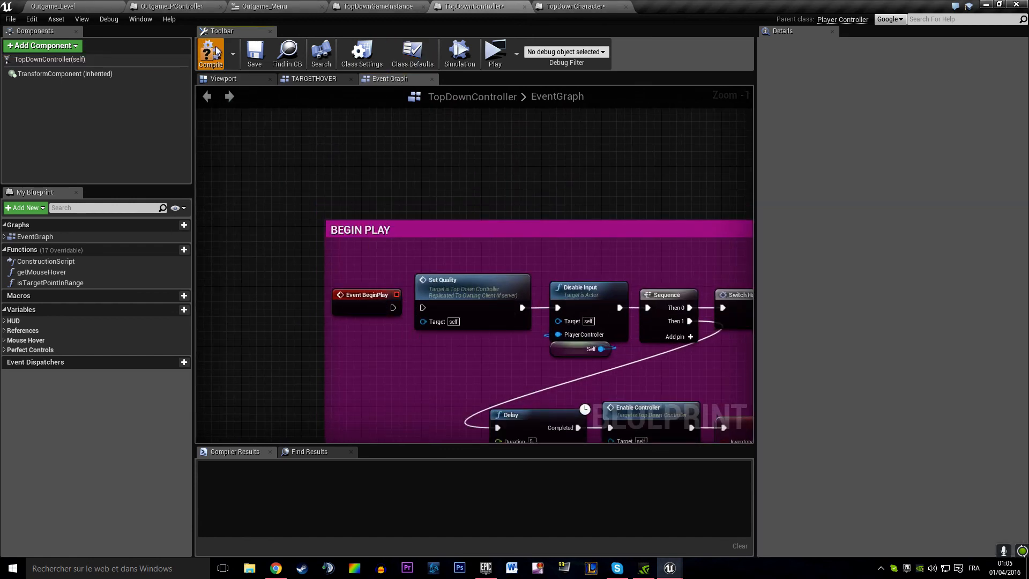
pyautogui.click(254, 53)
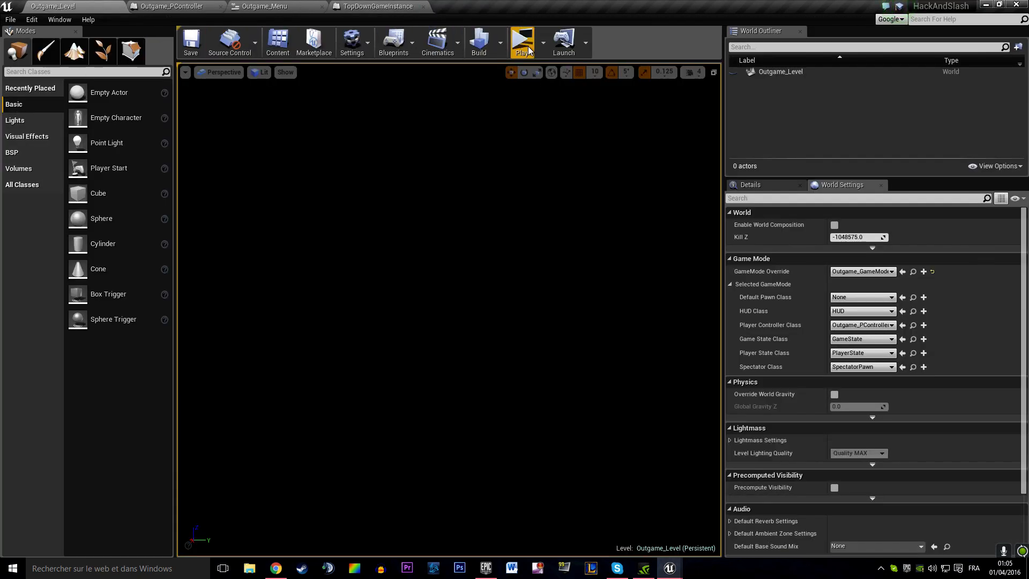
# Step: Run the server/client preview, choose Solo in the server window, and end the session in TestMap
pyautogui.click(521, 40)
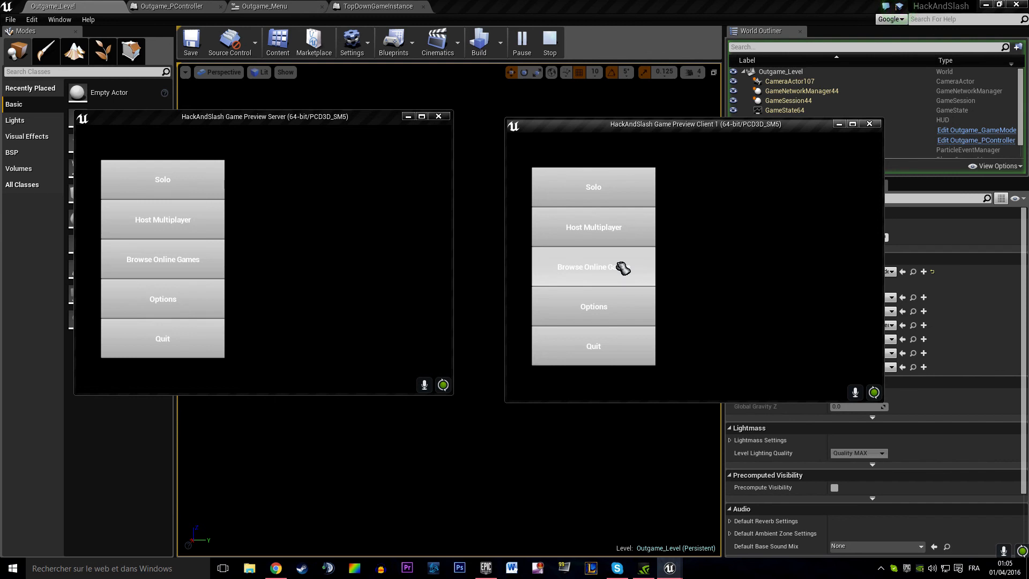
pyautogui.moveTo(387, 222)
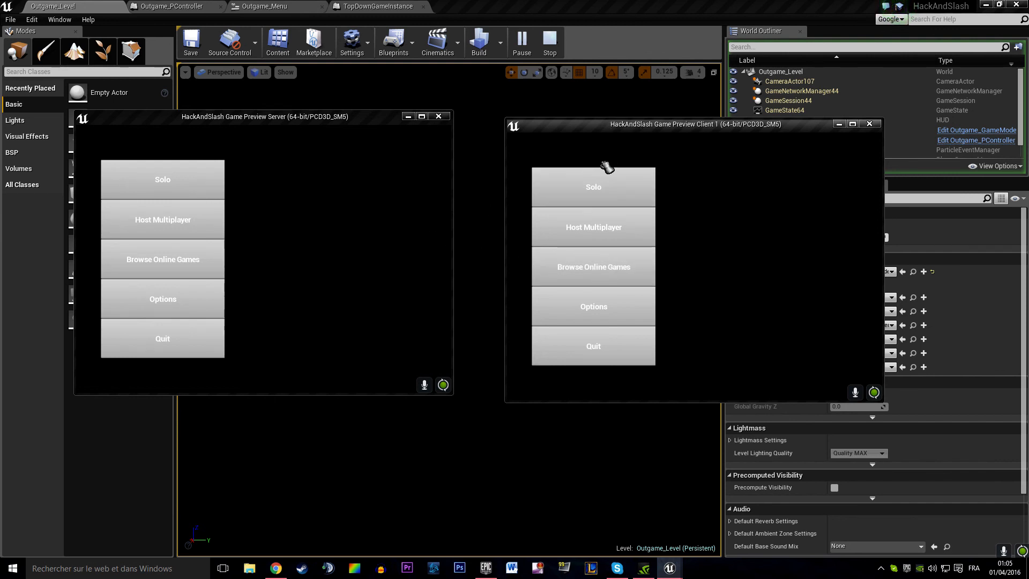
pyautogui.click(592, 186)
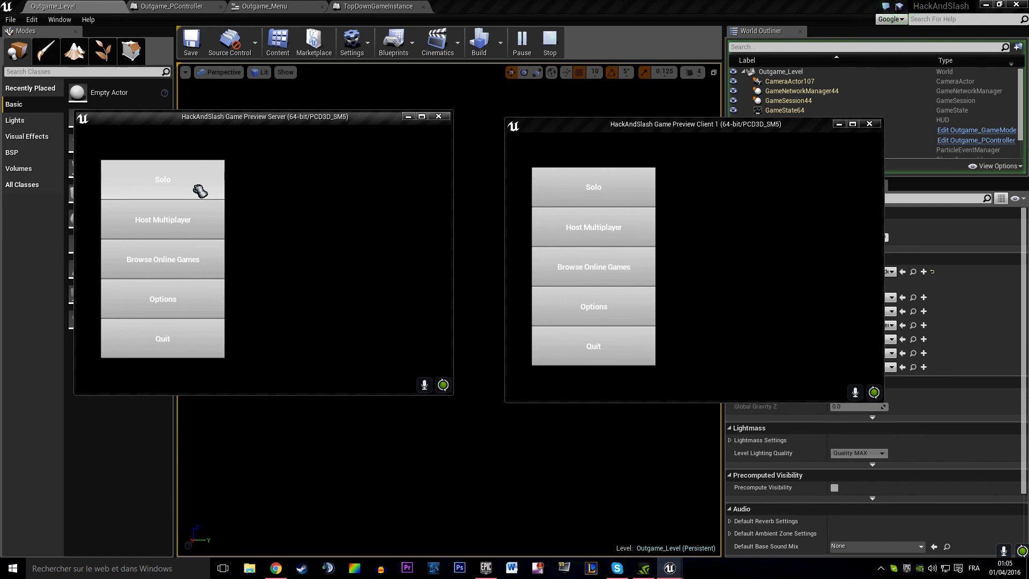
pyautogui.click(161, 178)
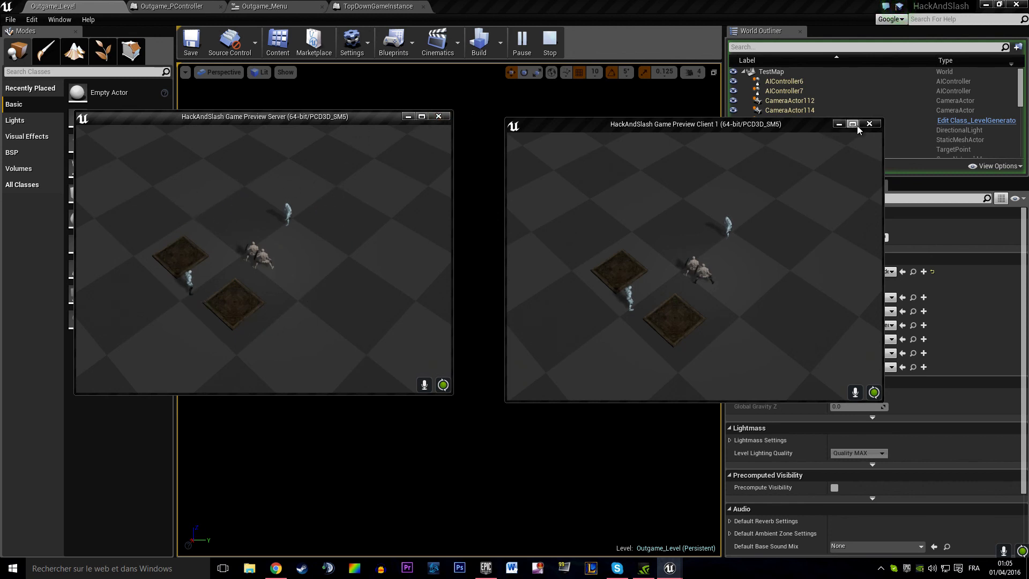
pyautogui.click(550, 39)
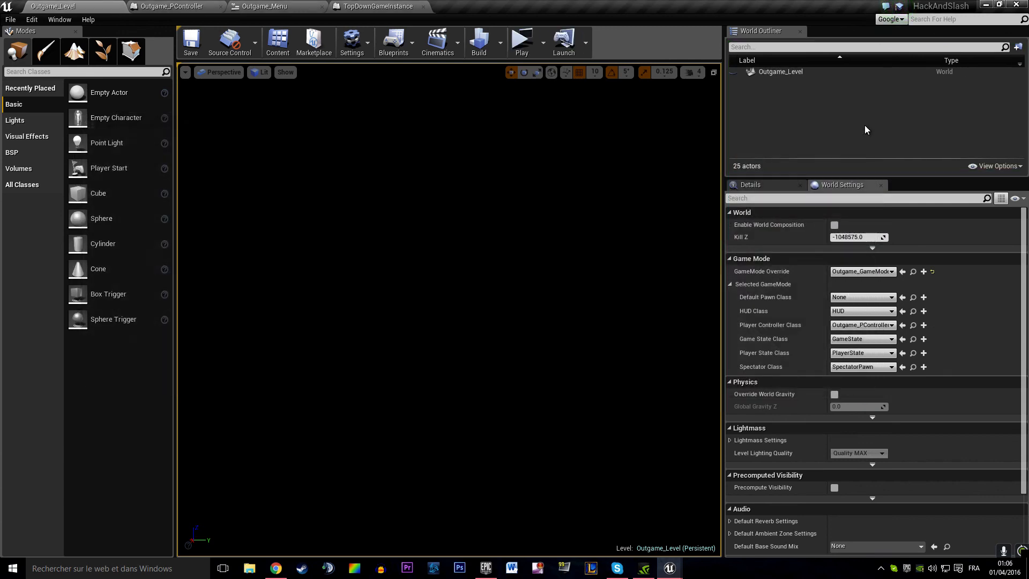
# Step: Save the TopDownController blueprint, return to the Outgame_Level editor, and quit Unreal Editor
pyautogui.click(521, 39)
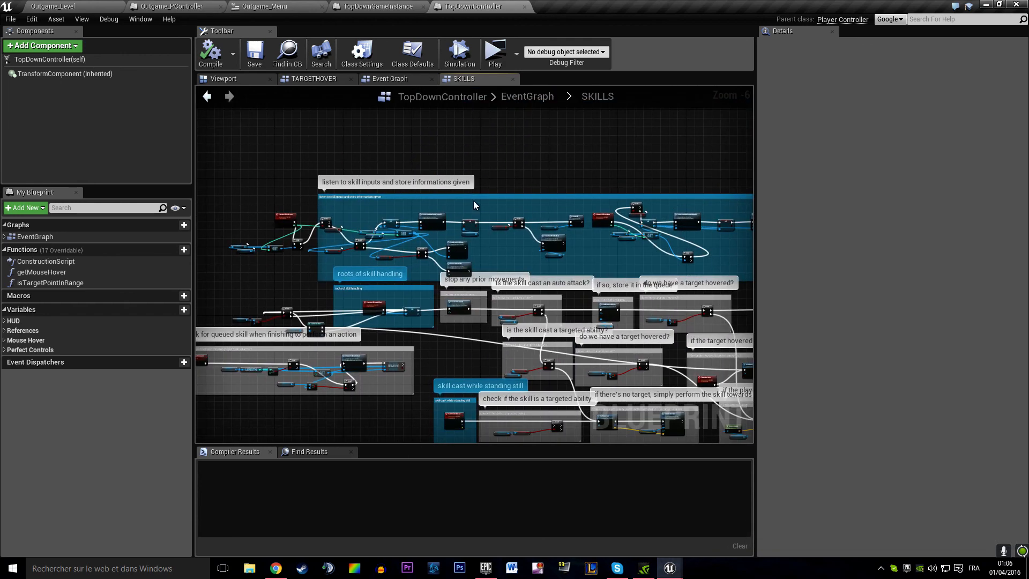
pyautogui.click(255, 54)
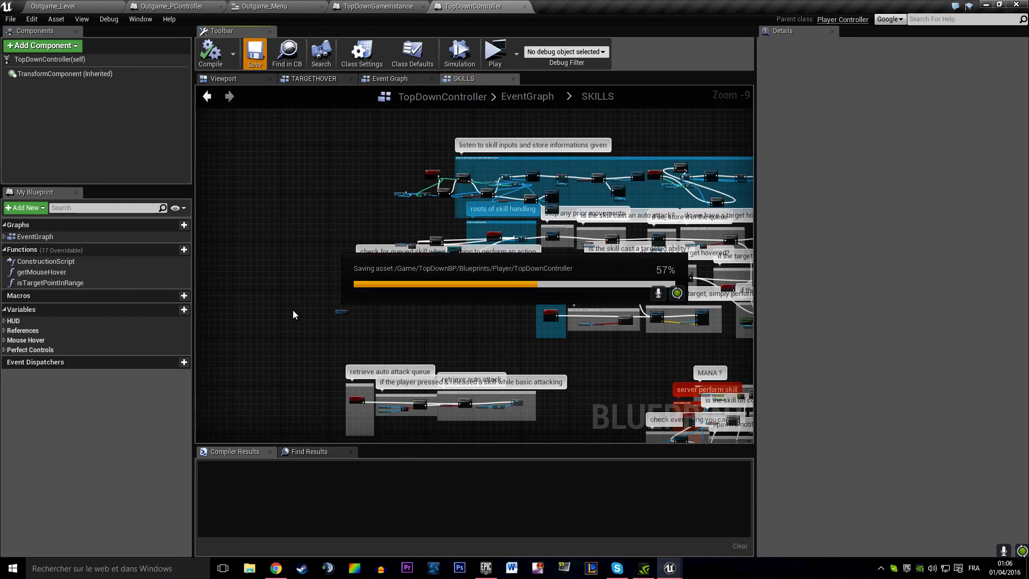
pyautogui.click(372, 6)
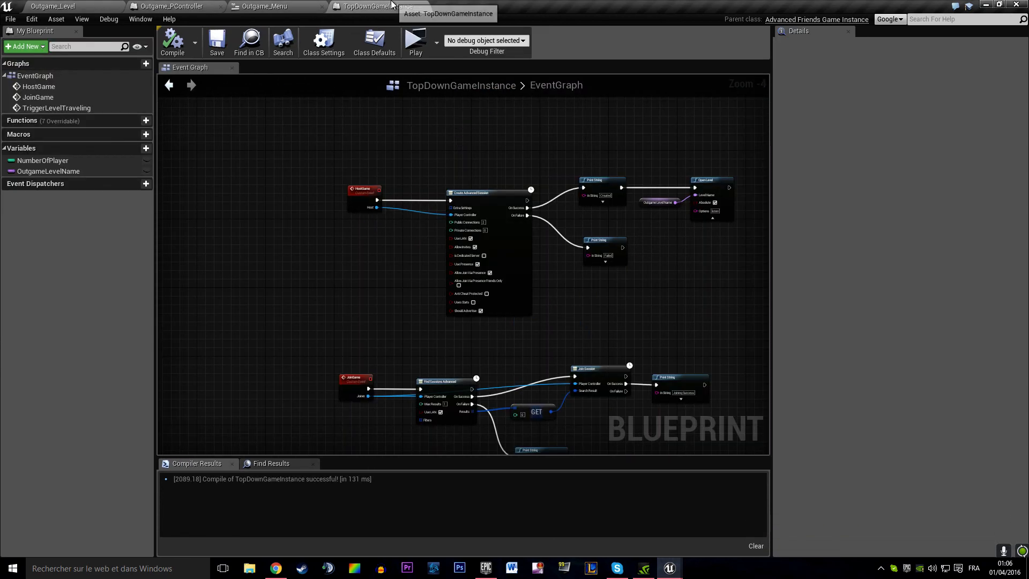
pyautogui.click(52, 6)
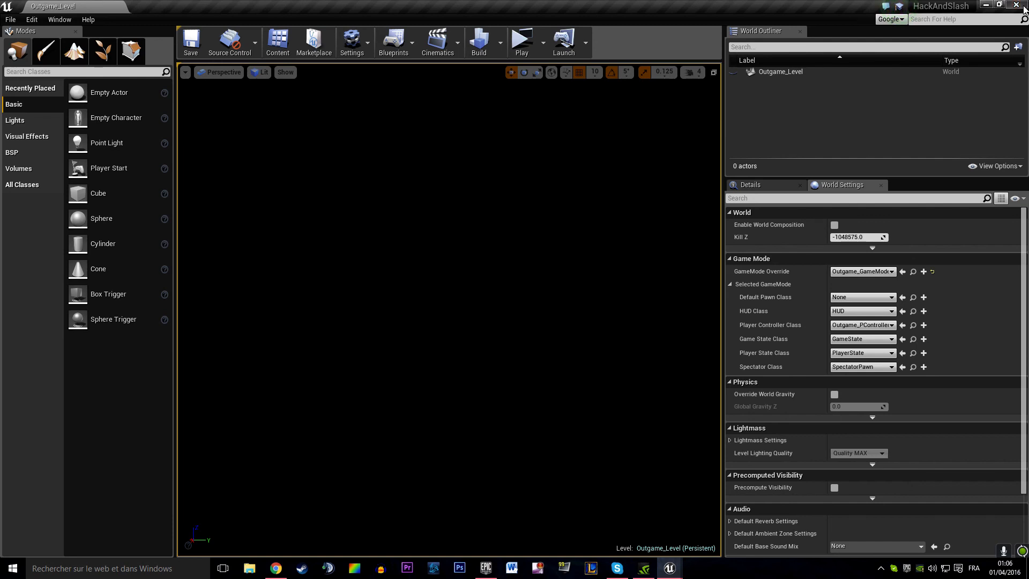
pyautogui.click(997, 6)
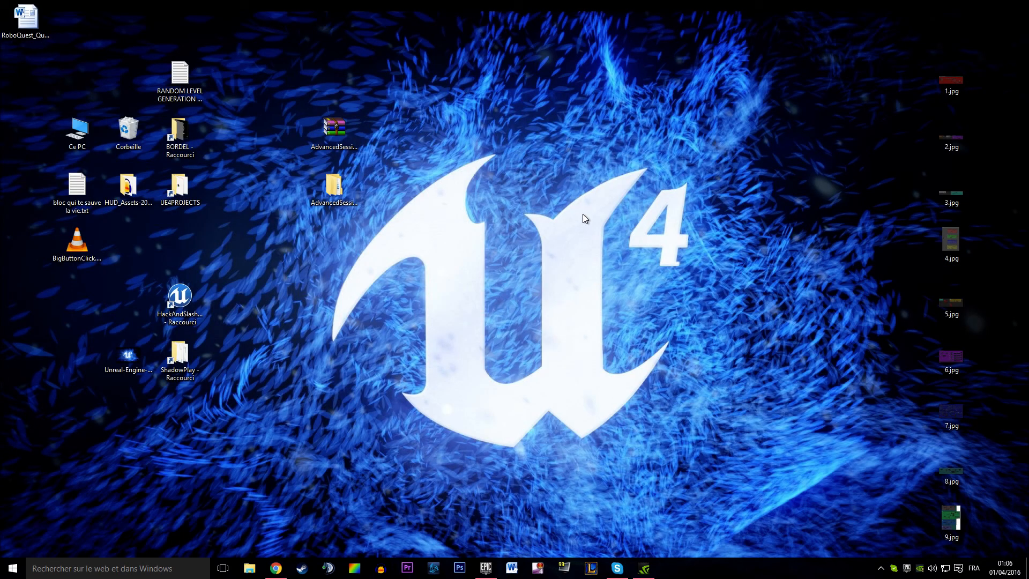